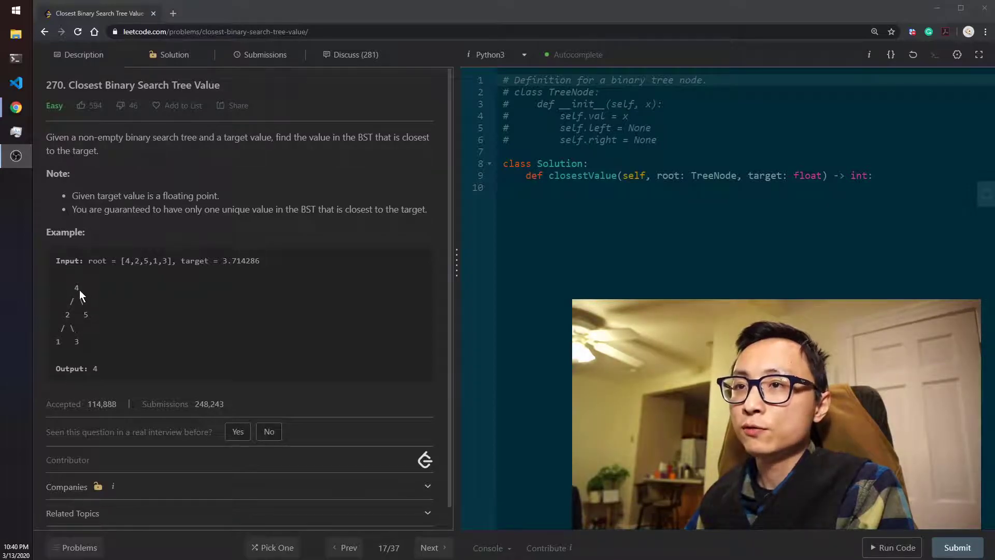
mouse_move(230, 273)
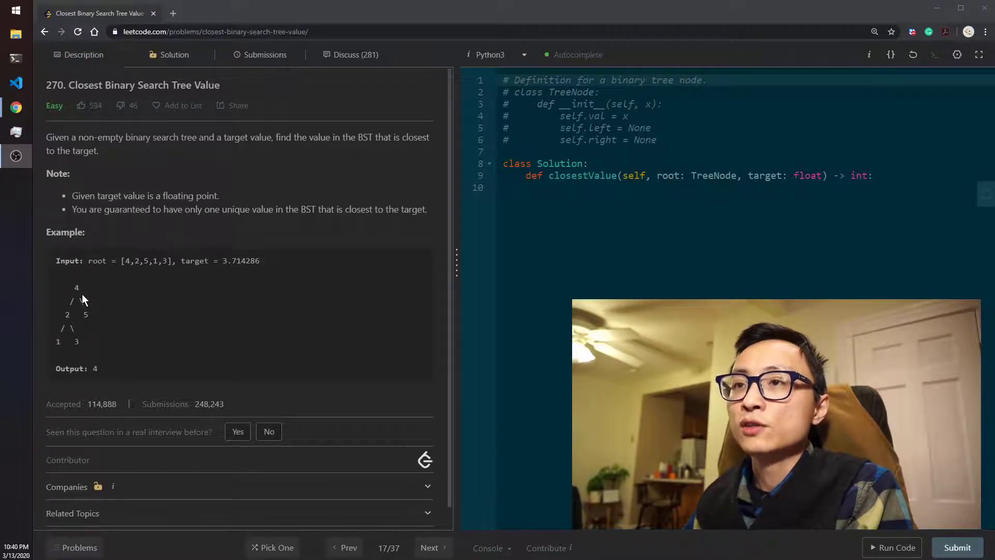
mouse_move(226, 276)
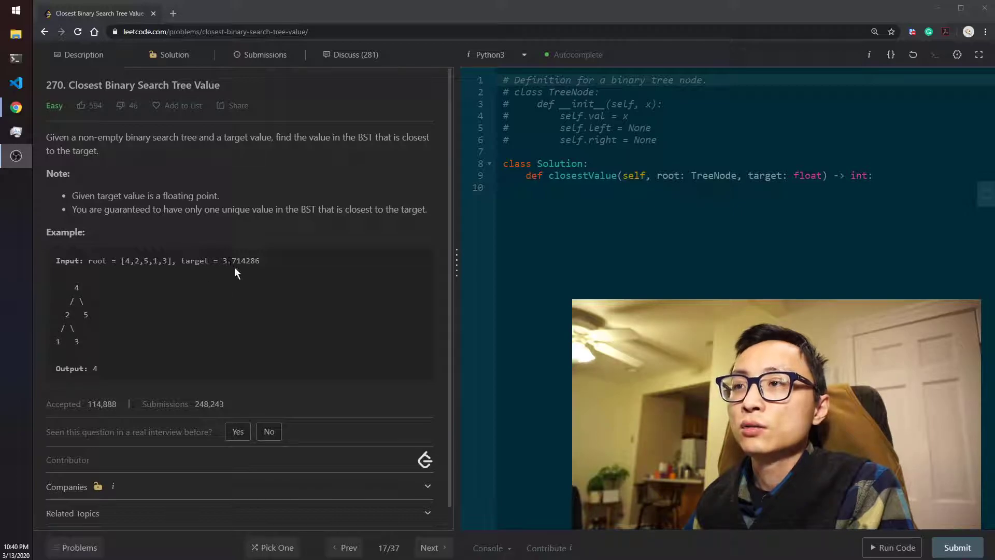
mouse_move(236, 266)
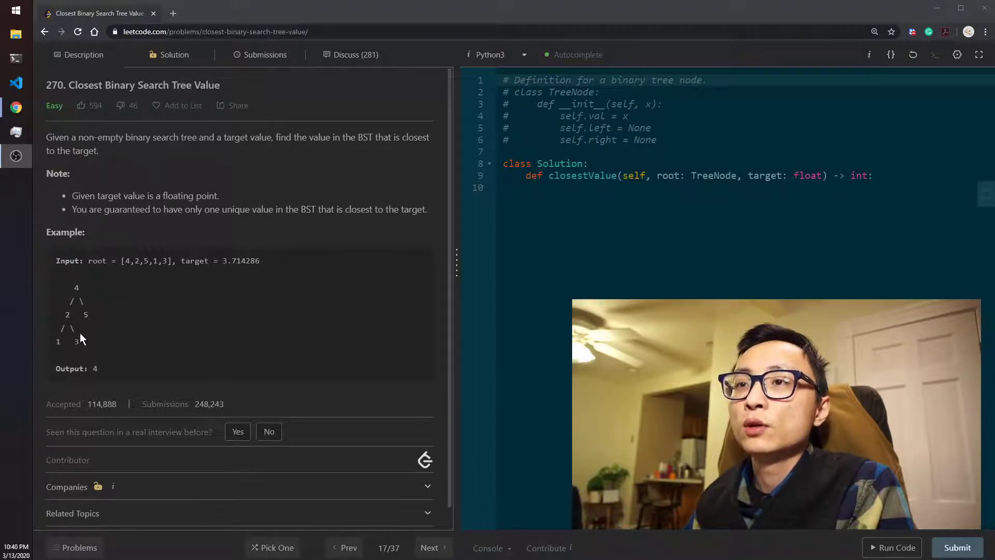
mouse_move(272, 257)
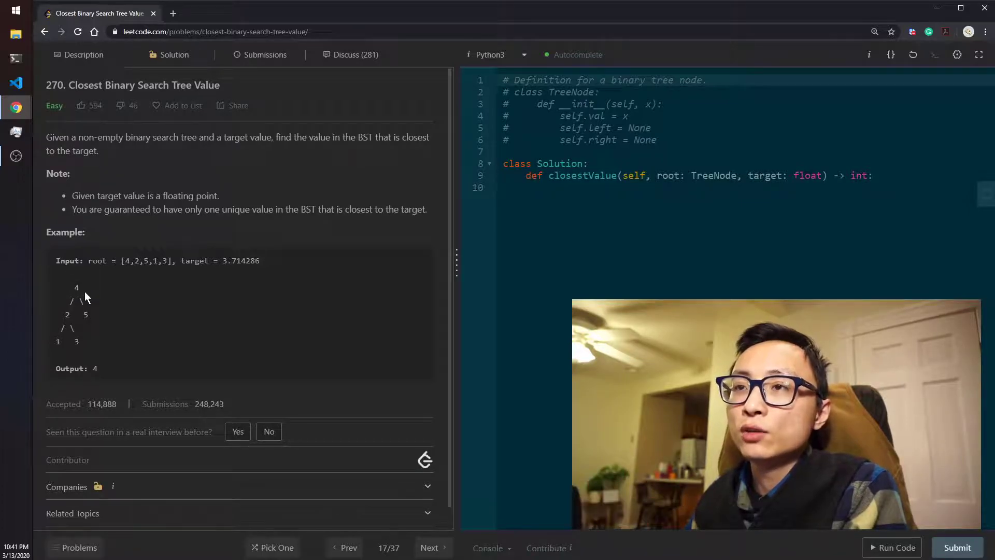
mouse_move(77, 298)
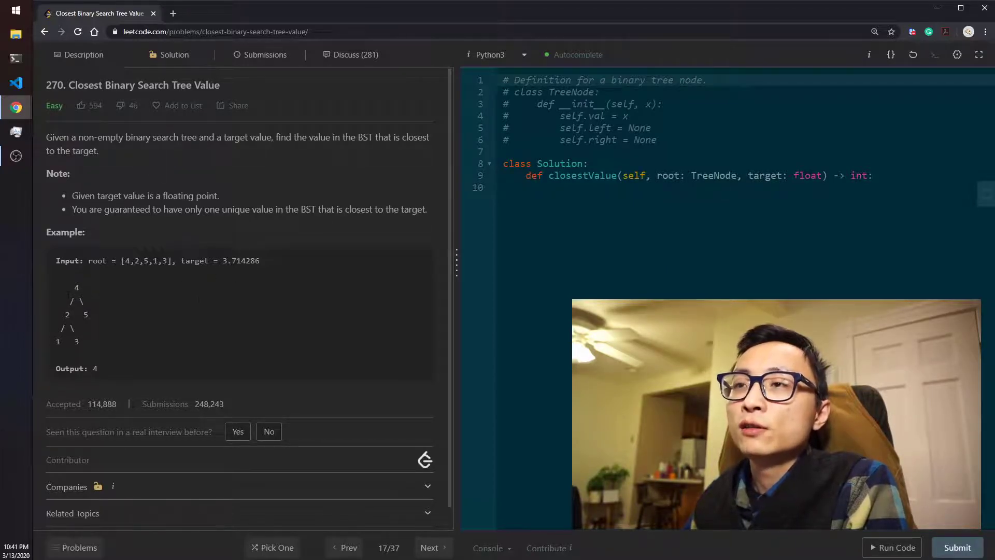
mouse_move(98, 295)
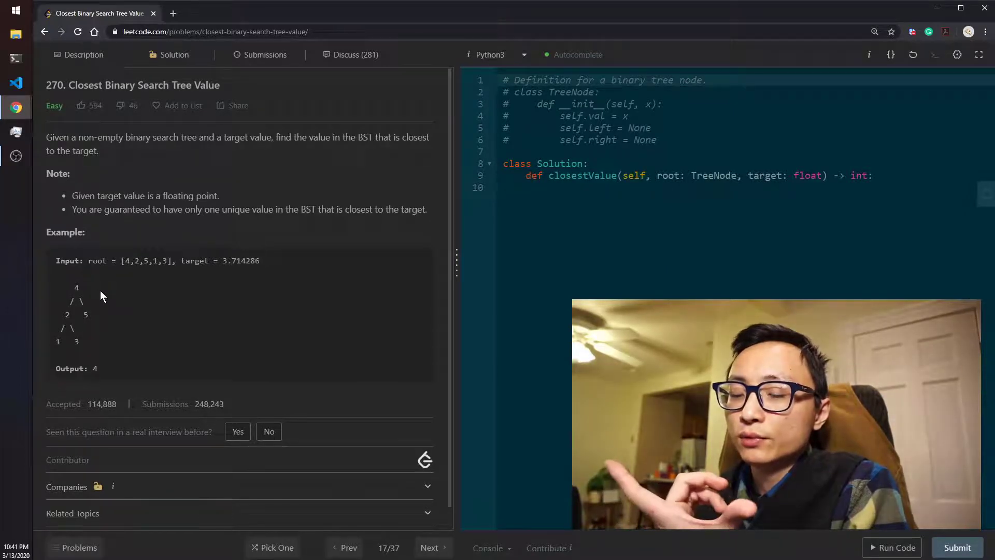
mouse_move(104, 302)
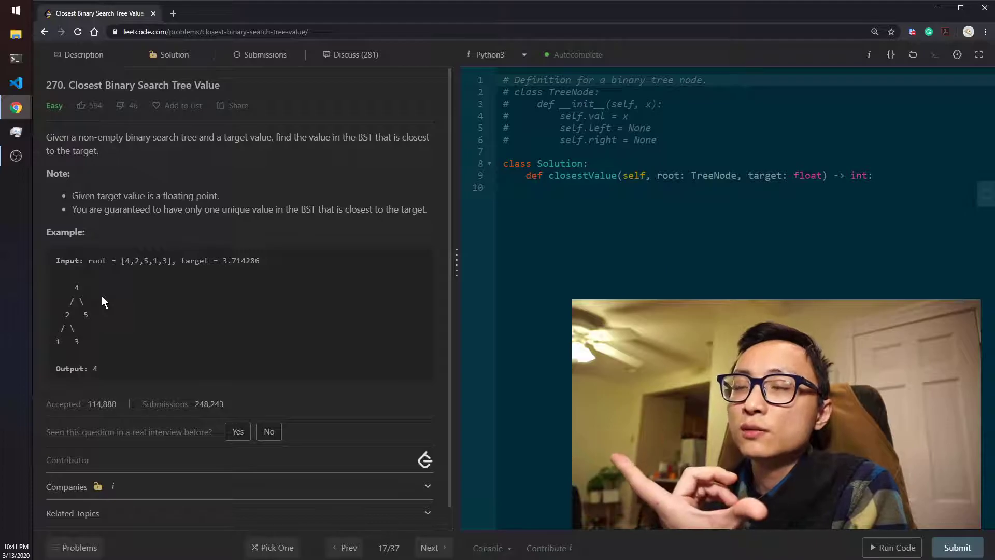
mouse_move(85, 291)
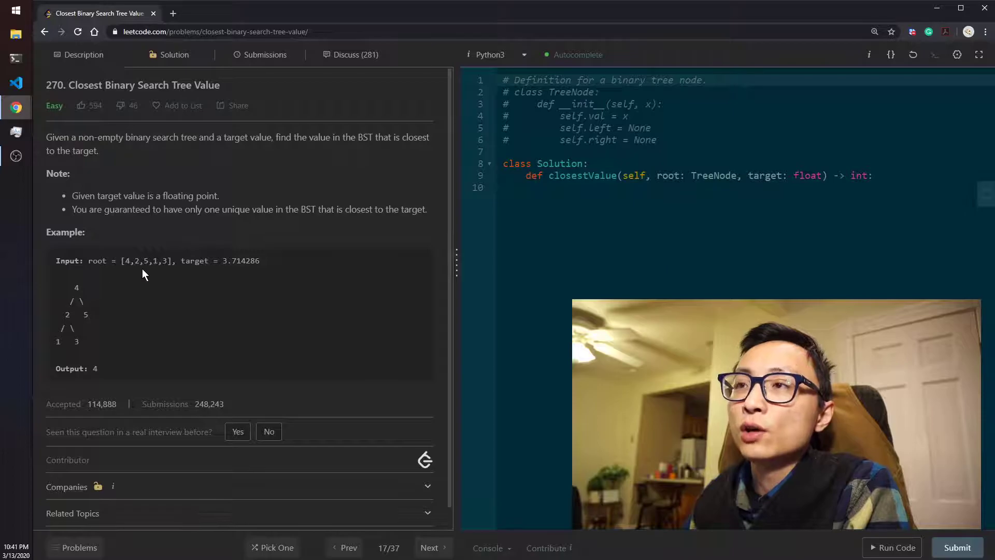
mouse_move(139, 285)
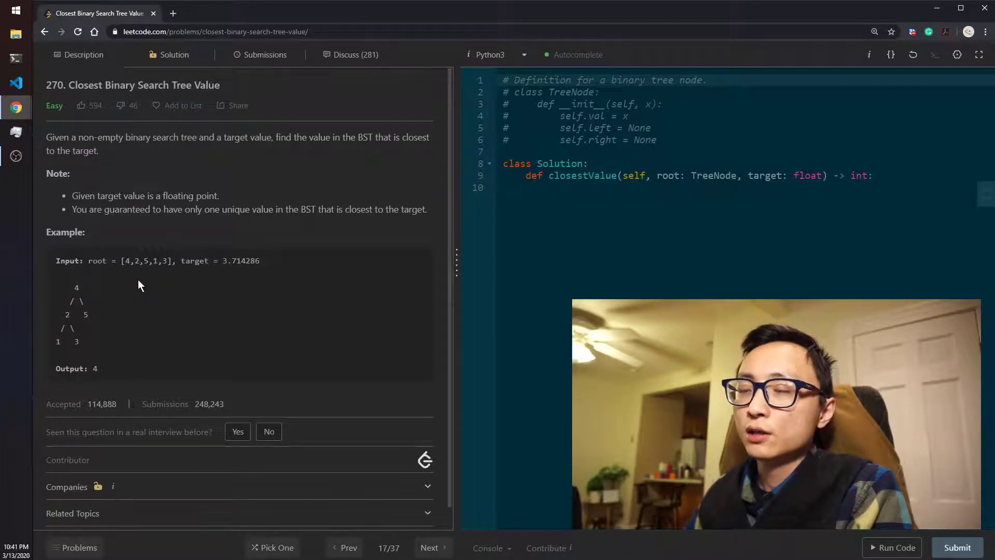
mouse_move(62, 337)
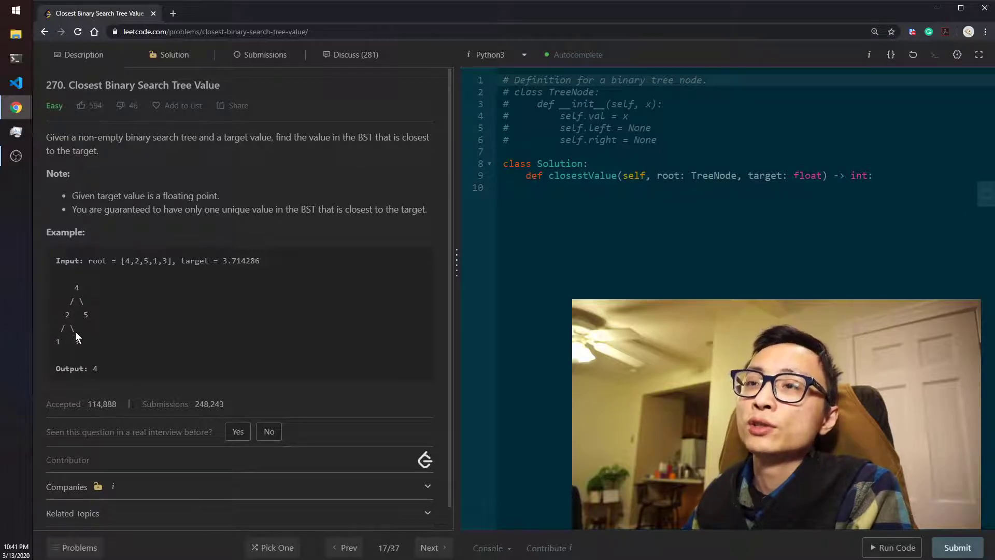
mouse_move(83, 351)
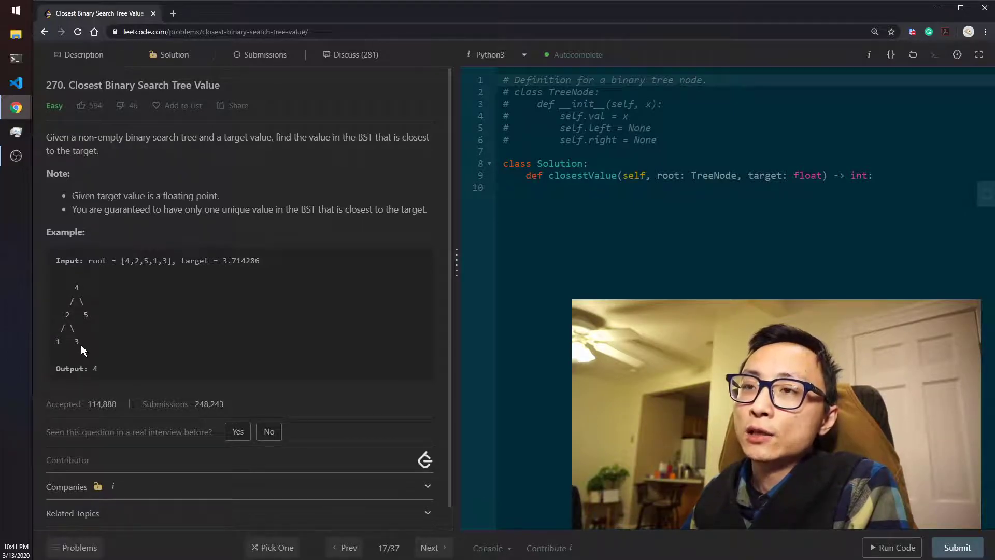
mouse_move(64, 311)
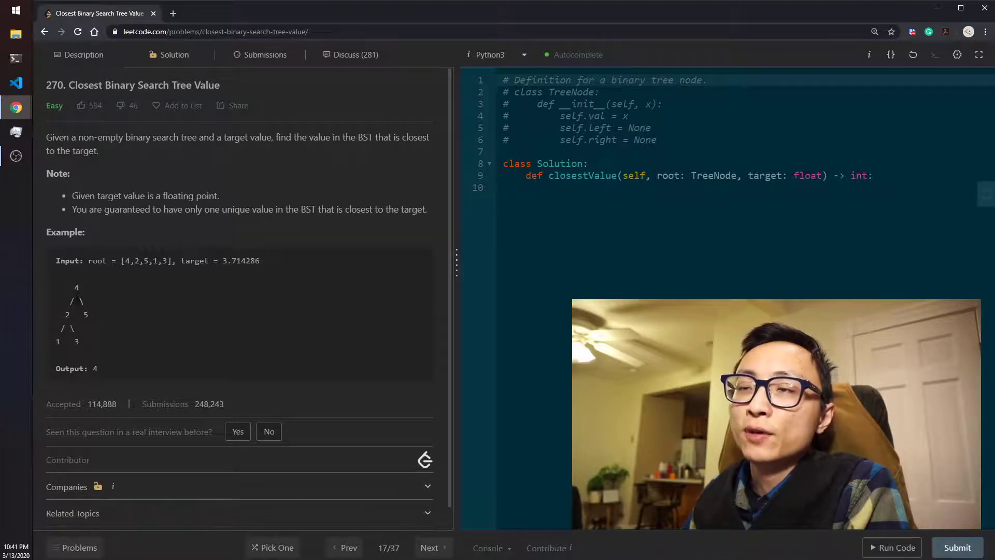
mouse_move(100, 304)
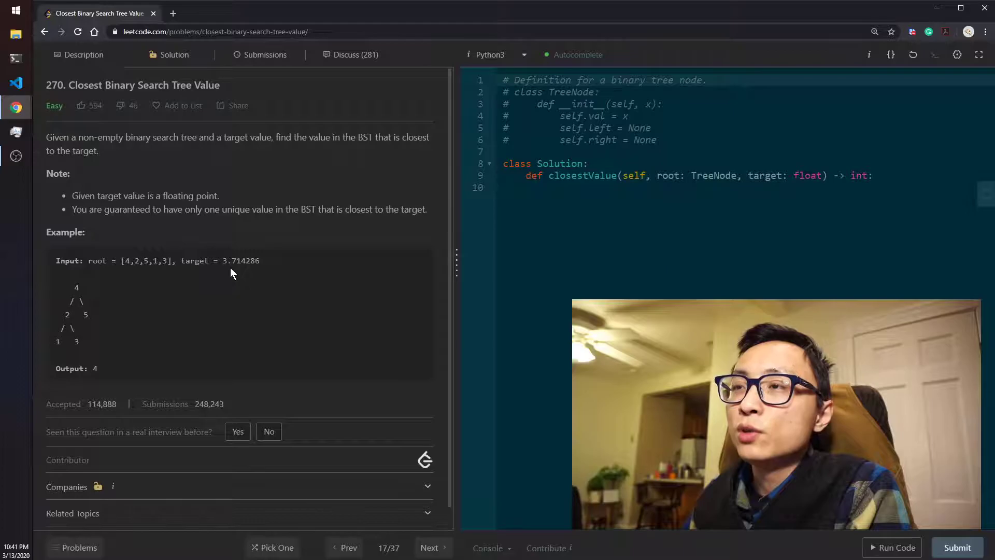
mouse_move(88, 320)
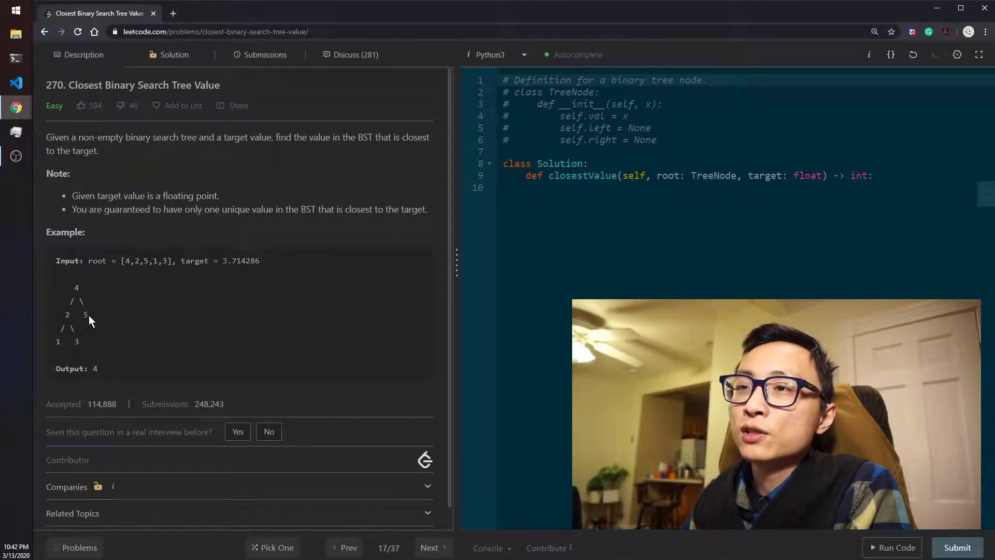
mouse_move(86, 290)
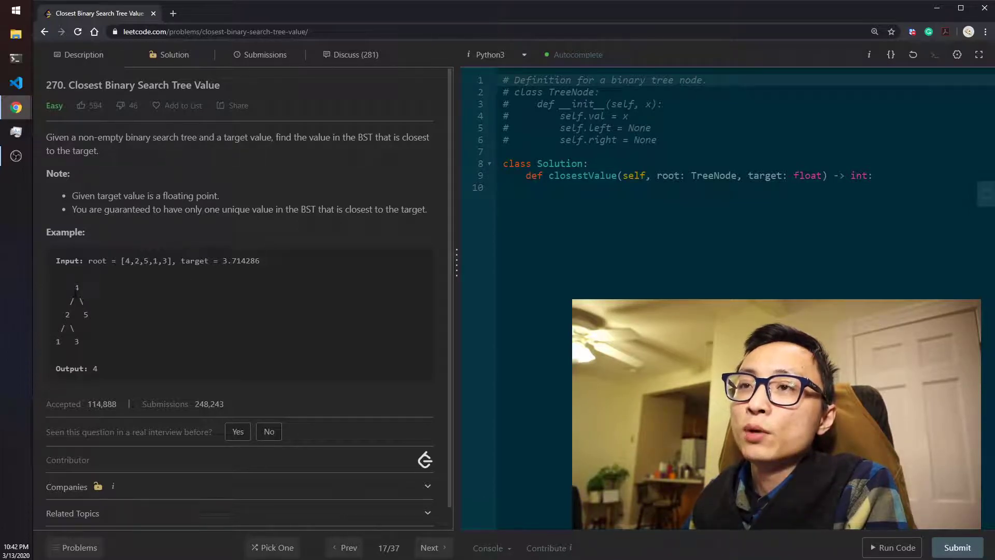
mouse_move(354, 291)
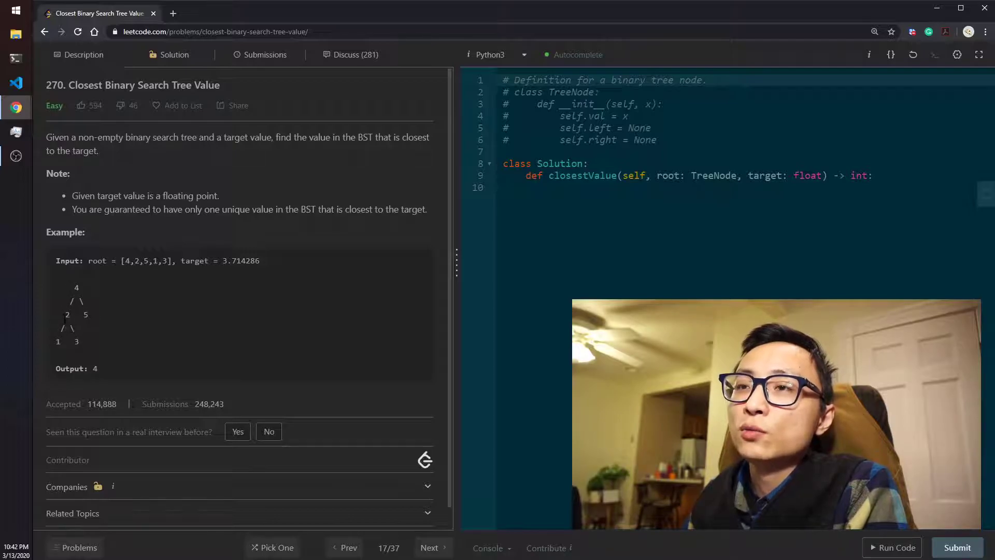
mouse_move(70, 328)
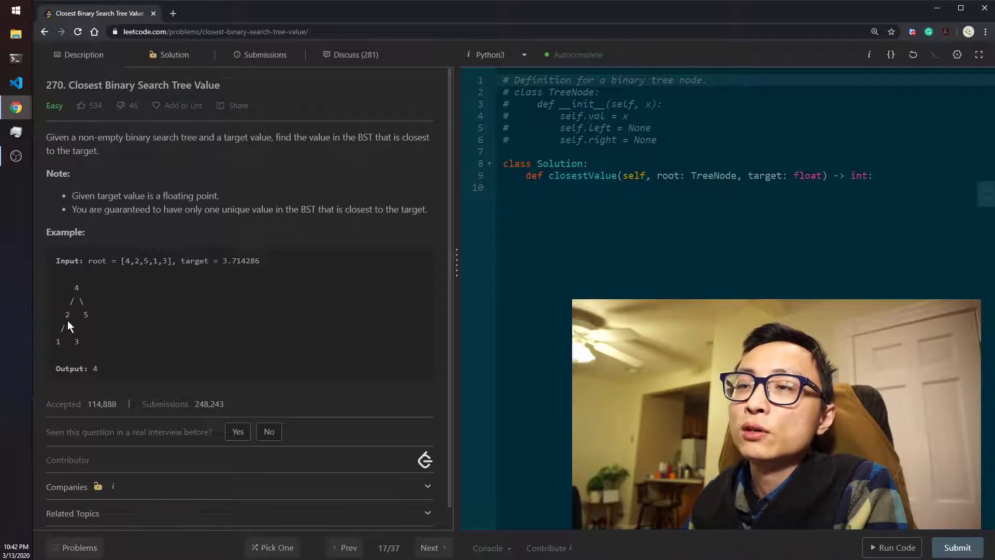
mouse_move(76, 326)
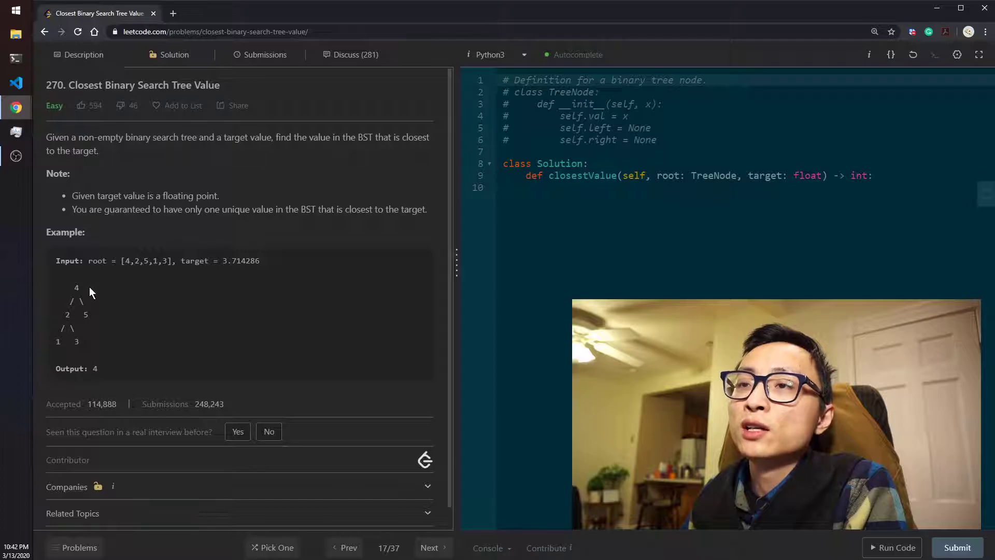
mouse_move(69, 328)
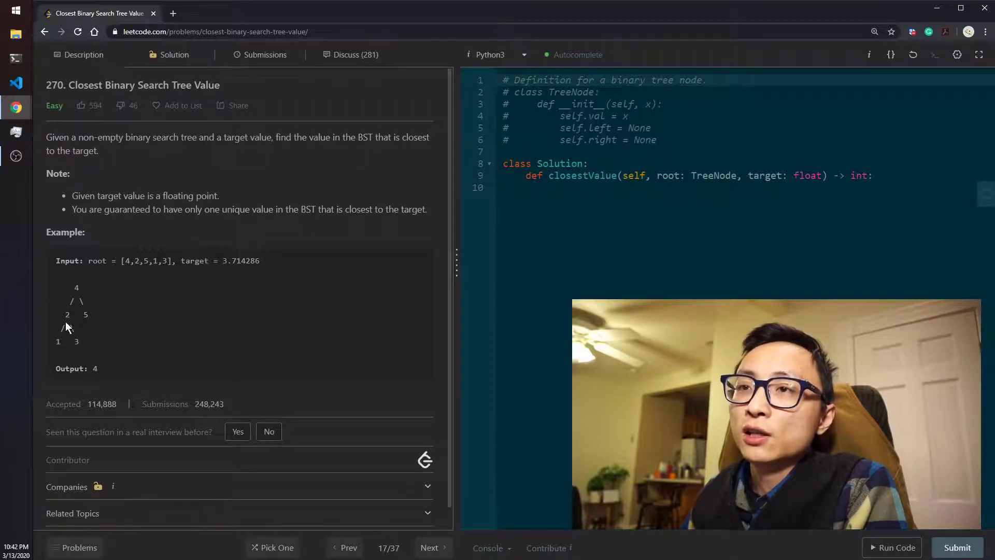
mouse_move(87, 347)
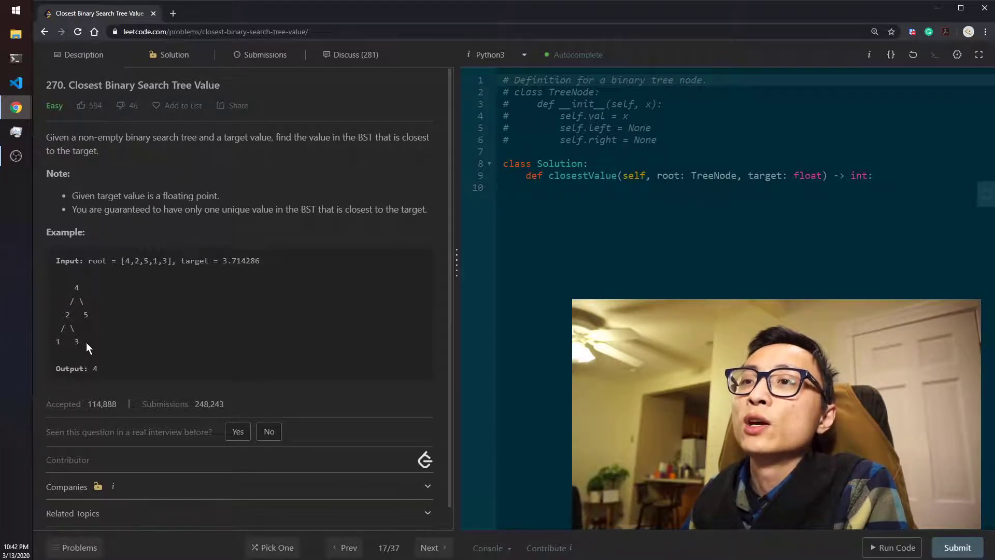
mouse_move(81, 347)
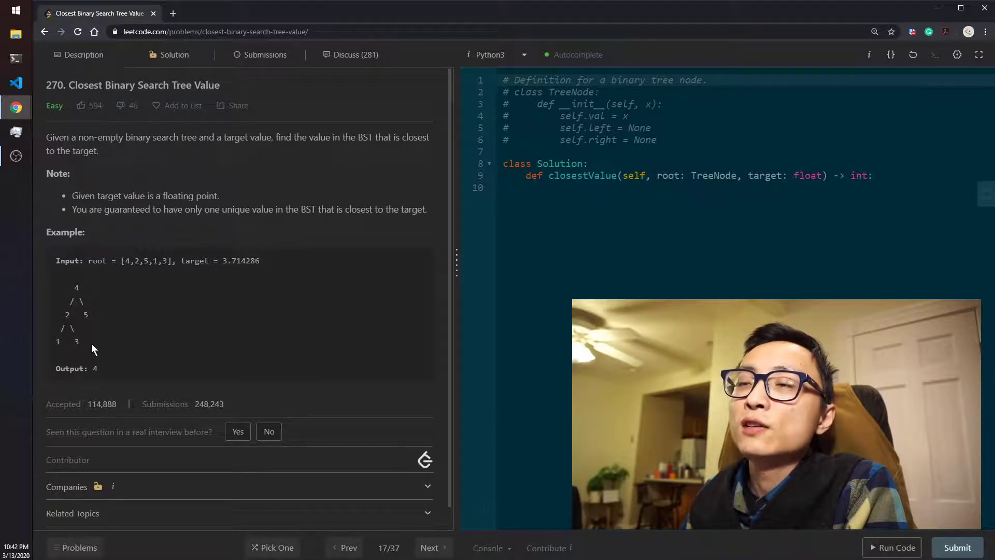
mouse_move(86, 345)
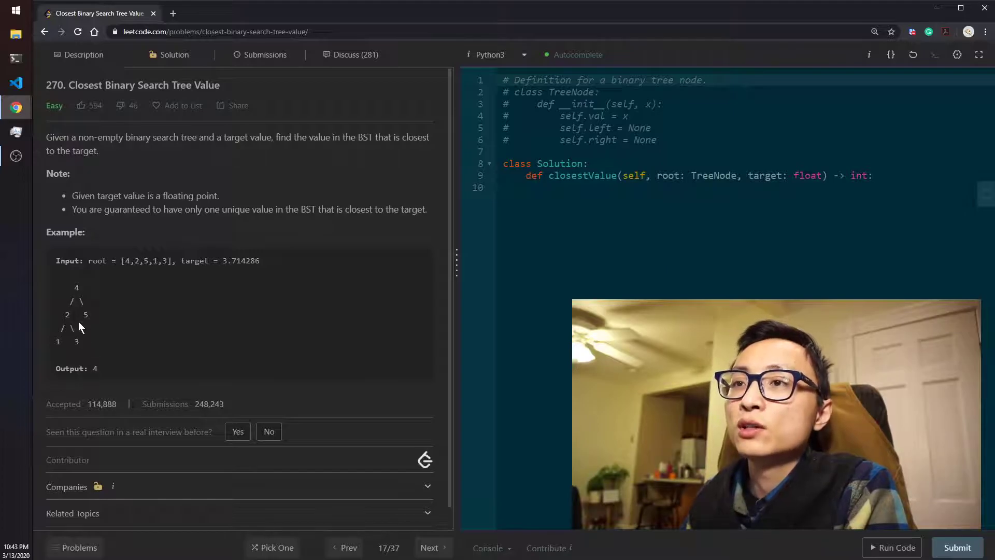
mouse_move(88, 325)
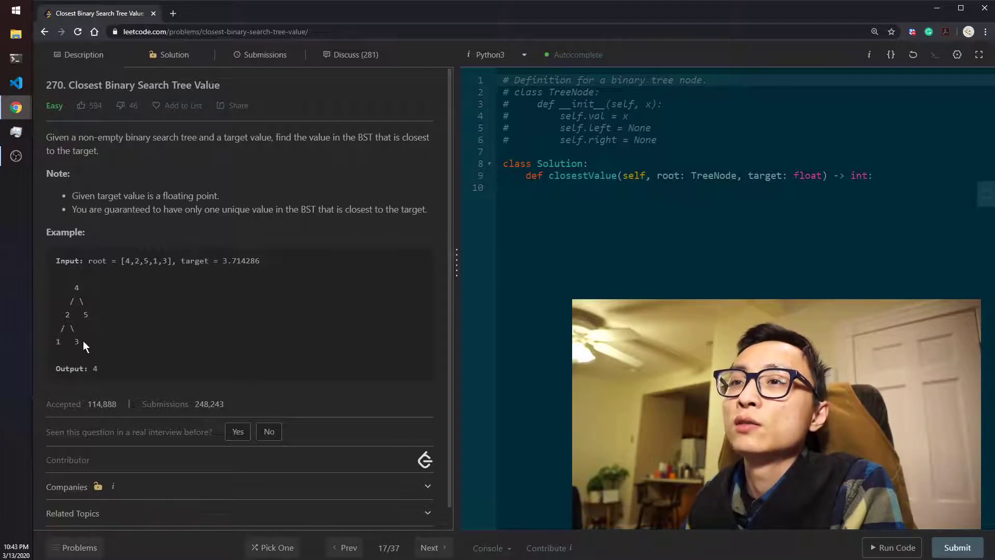
mouse_move(46, 192)
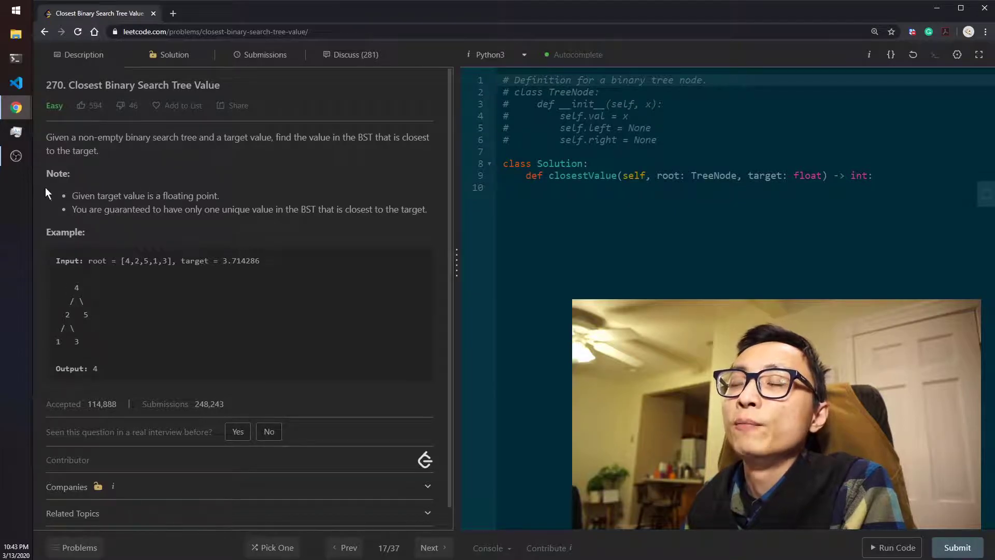
mouse_move(139, 332)
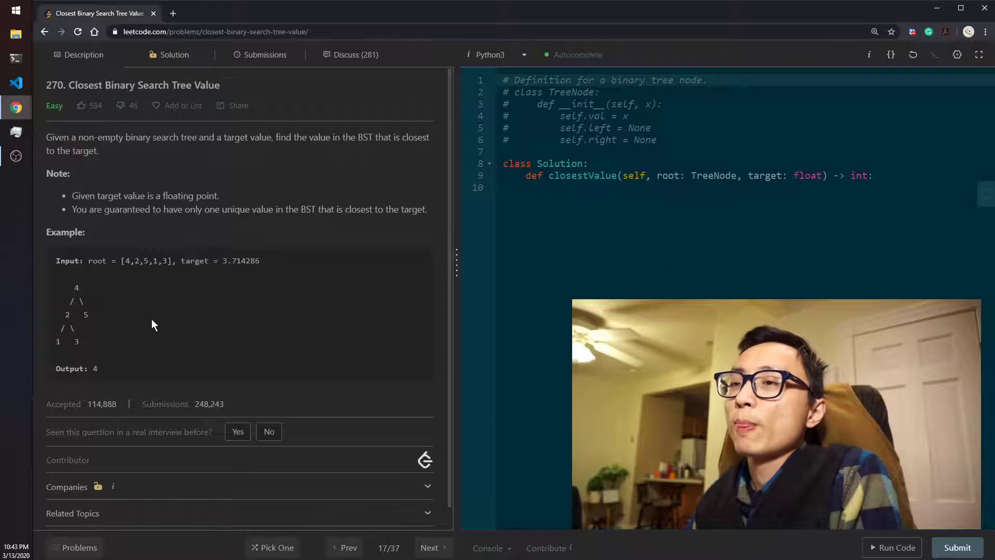
mouse_move(158, 337)
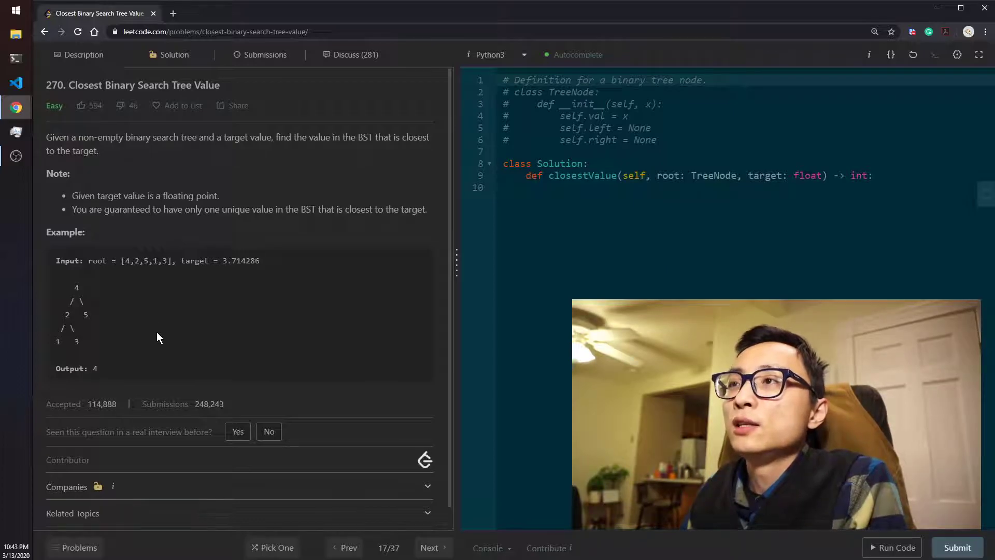
mouse_move(162, 343)
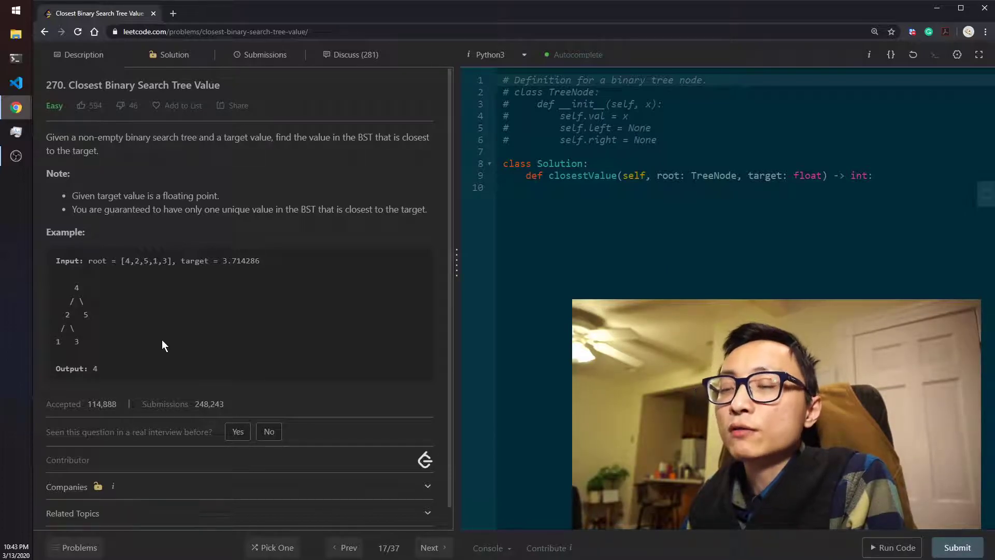
mouse_move(88, 311)
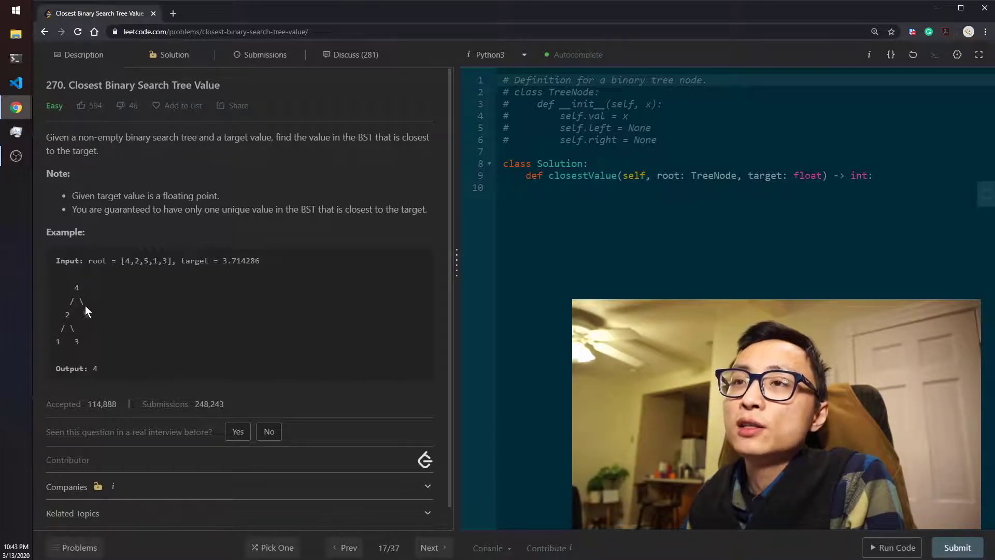
mouse_move(81, 333)
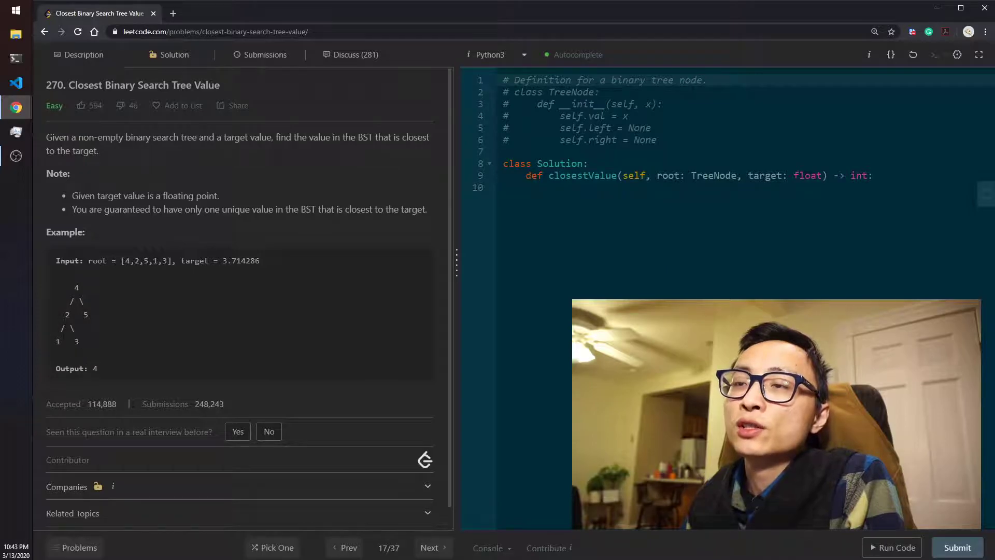
mouse_move(81, 351)
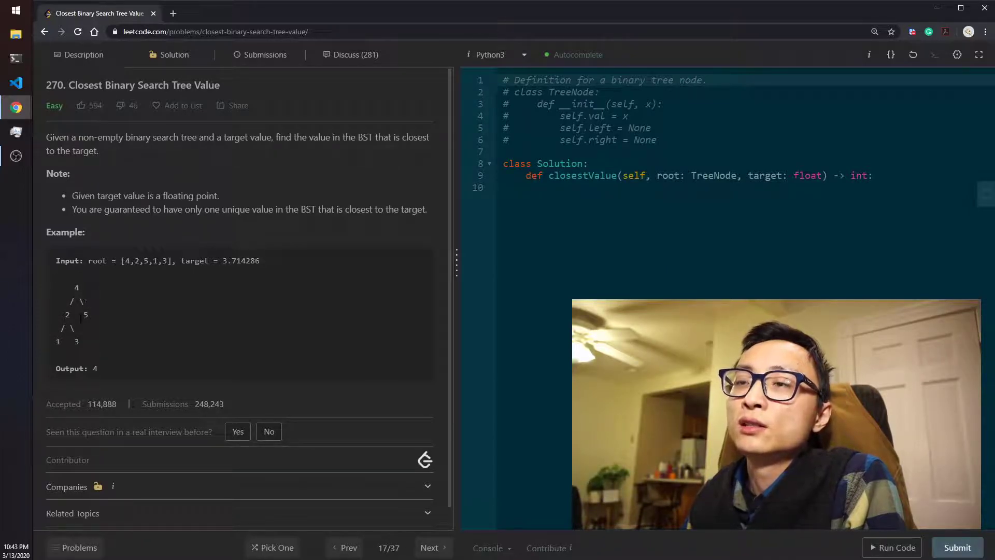
mouse_move(83, 347)
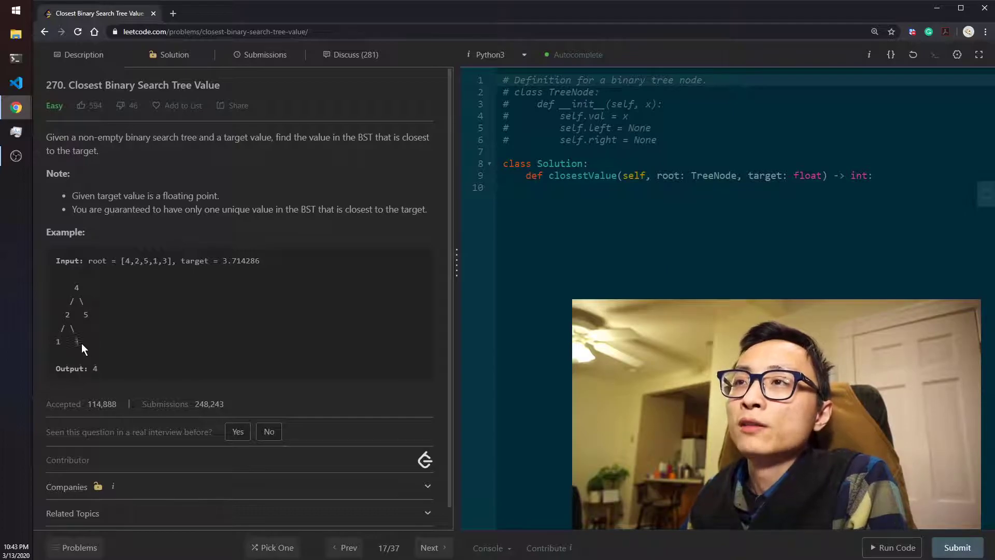
mouse_move(111, 305)
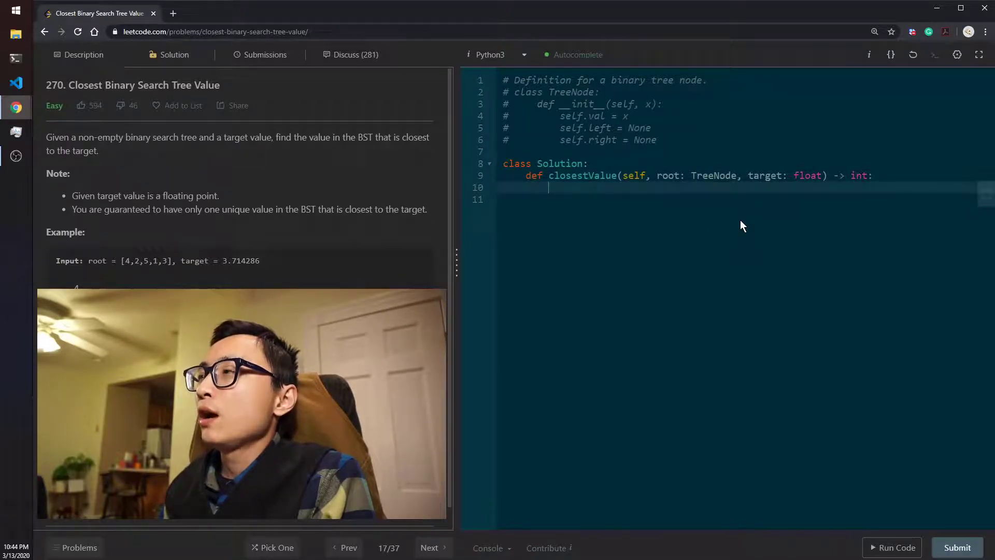
Step: Write node = root, candidate = node.val, and a while node: loop header
text(node)
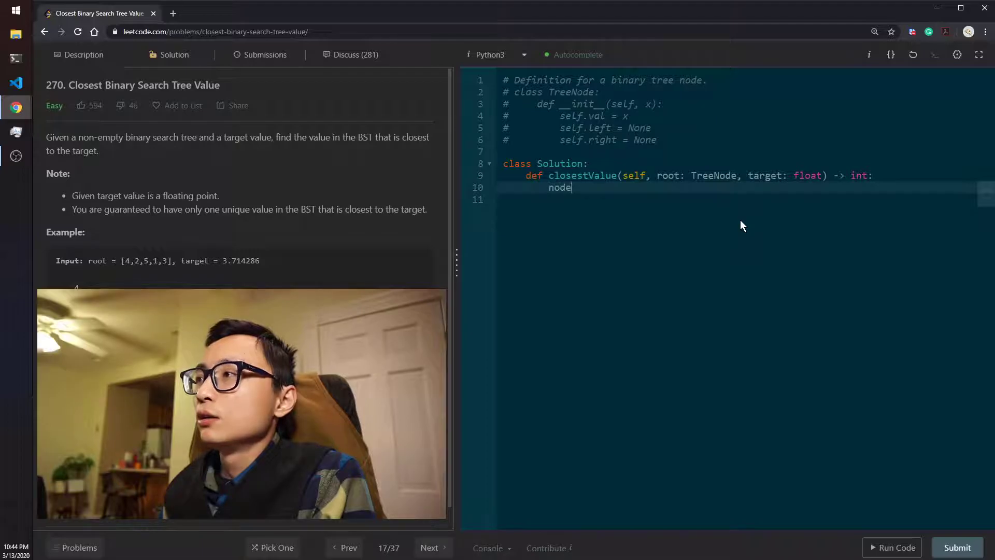
text(= root)
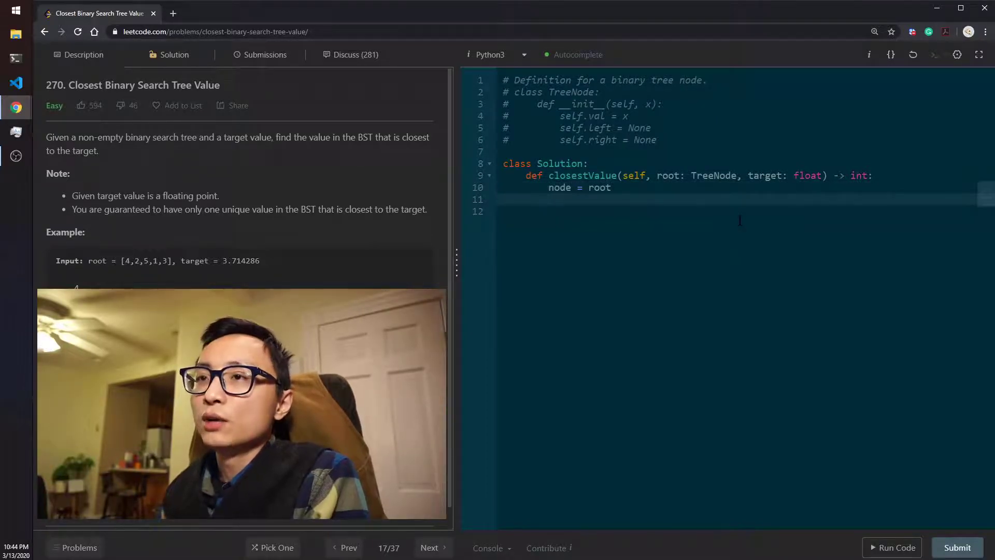
text(candidate)
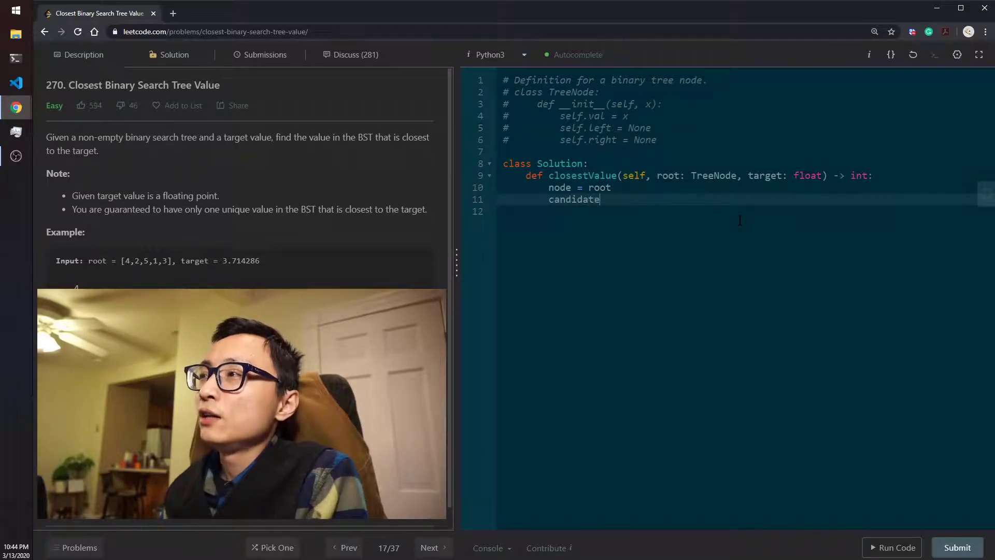
text(= node.val)
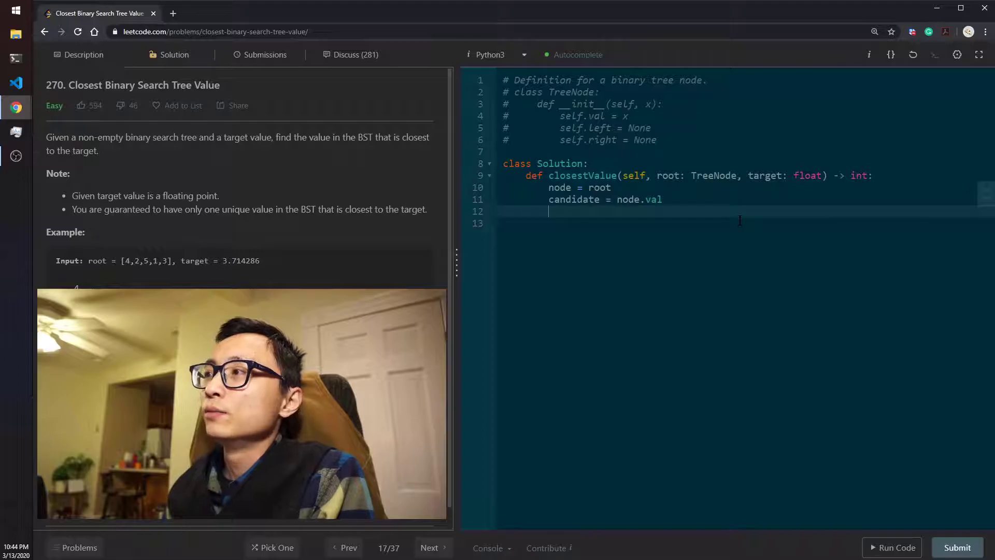
text(while node:)
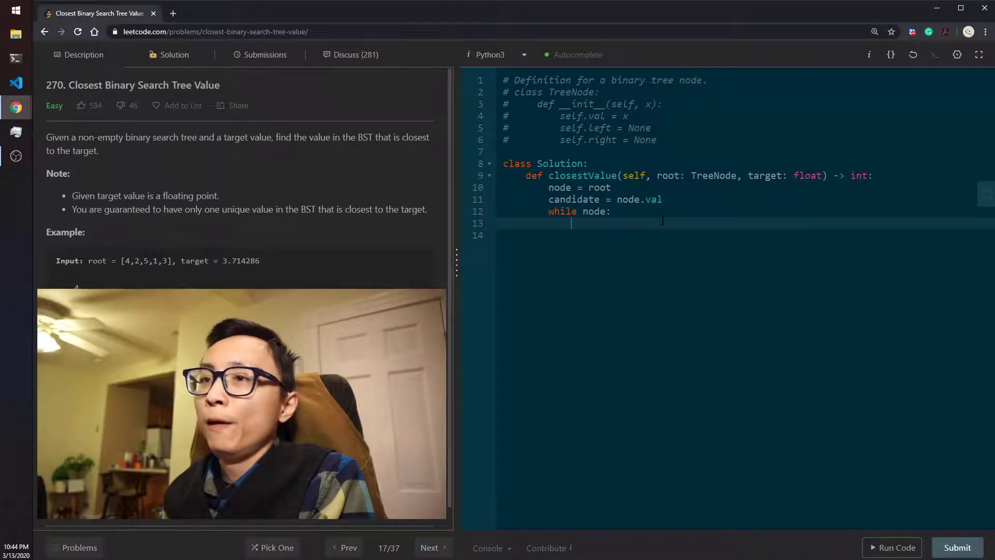
Step: Update candidate with min((candidate, node.val), key=lambda x: abs(x - target)) inside the loop
text(candidate = min(()
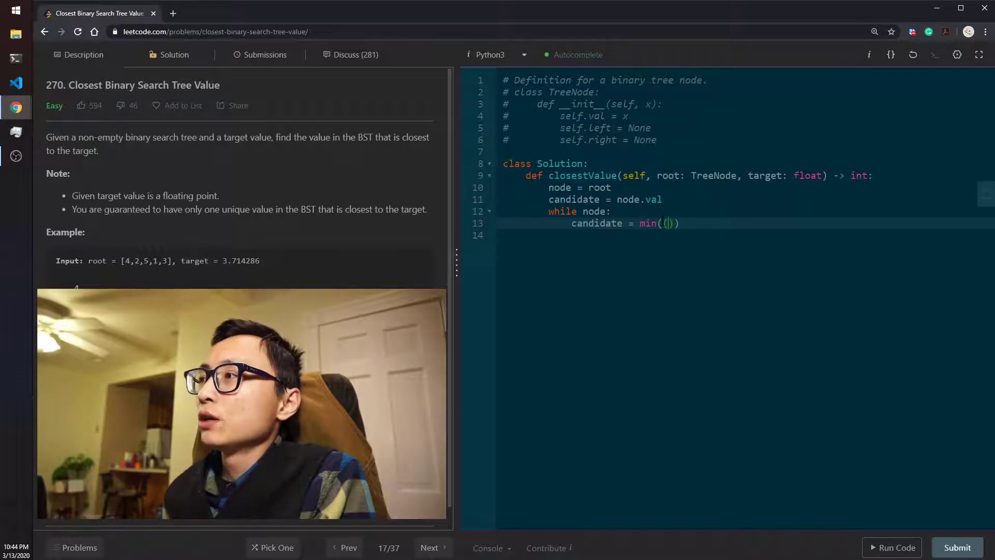
text(candidate, node.va)
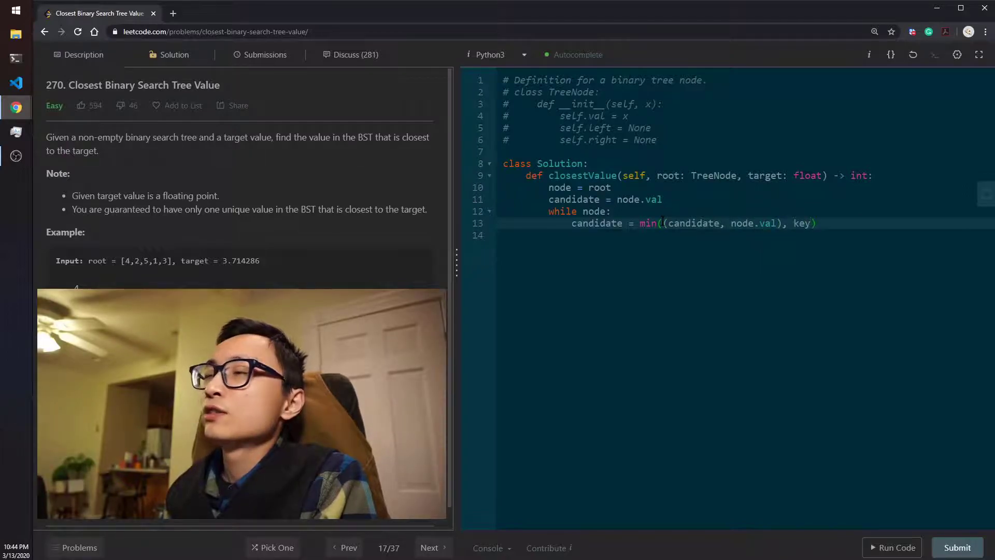
text(lambda)
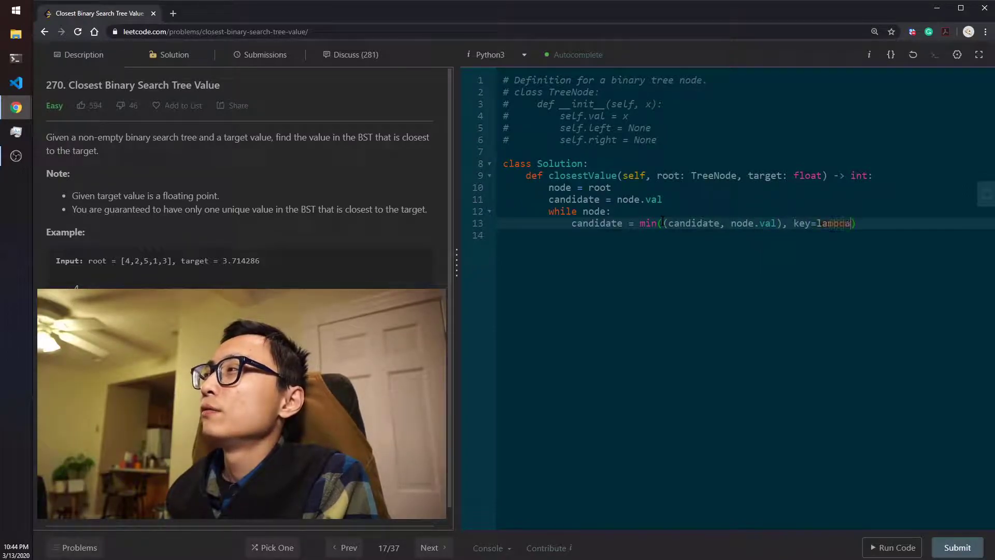
text(x: ())
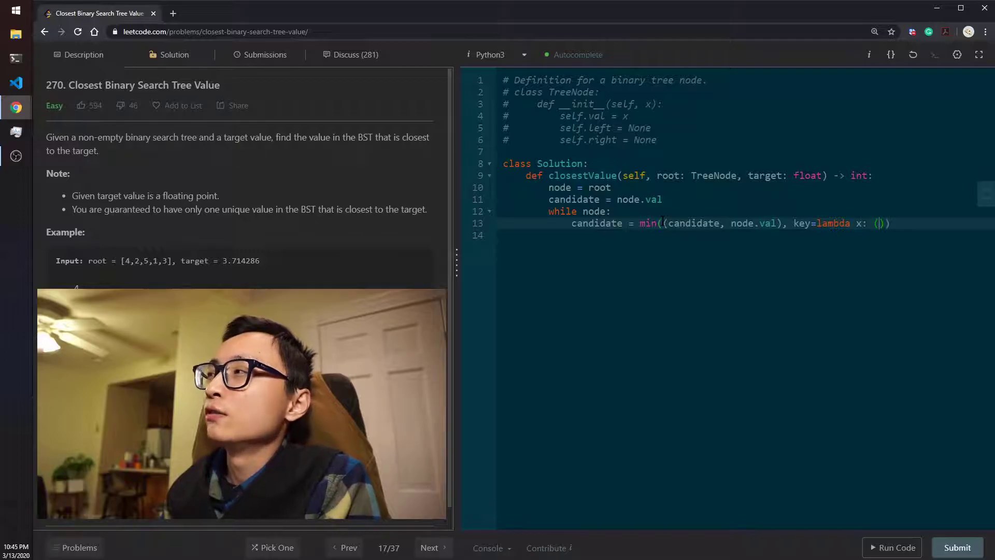
text(abs)
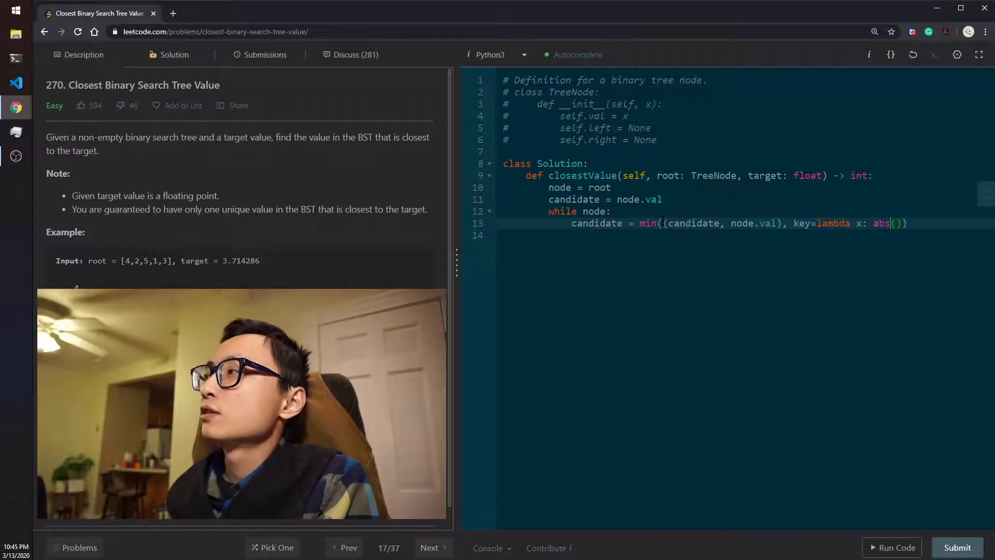
text(x -t)
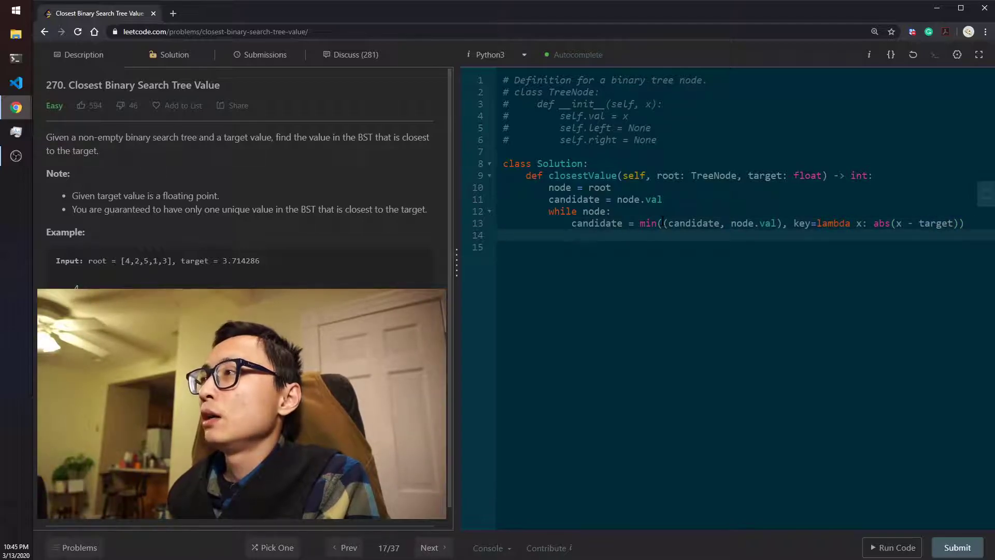
text(if node.val)
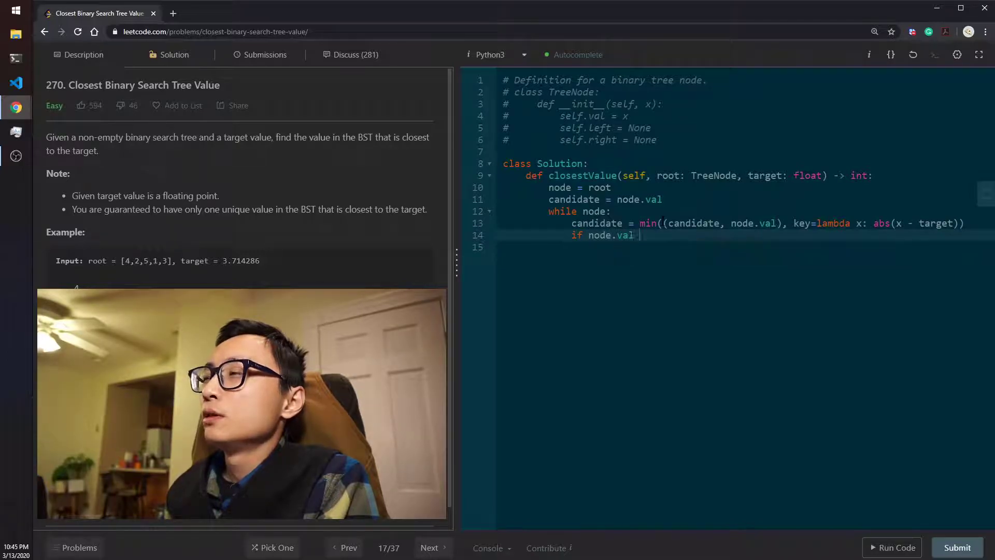
Step: Add if node.val < target: moving node to node.right
text(< target:)
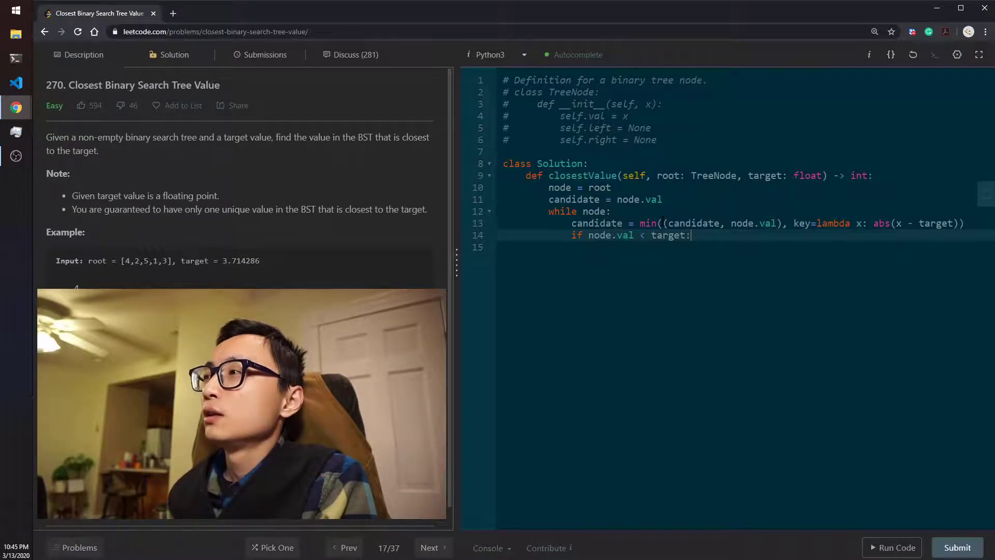
key(enter)
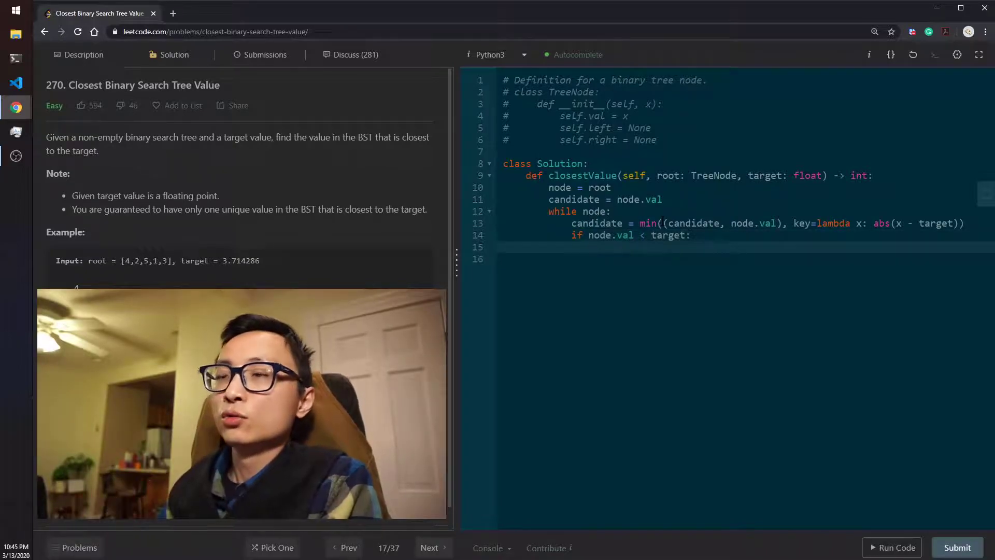
text(node)
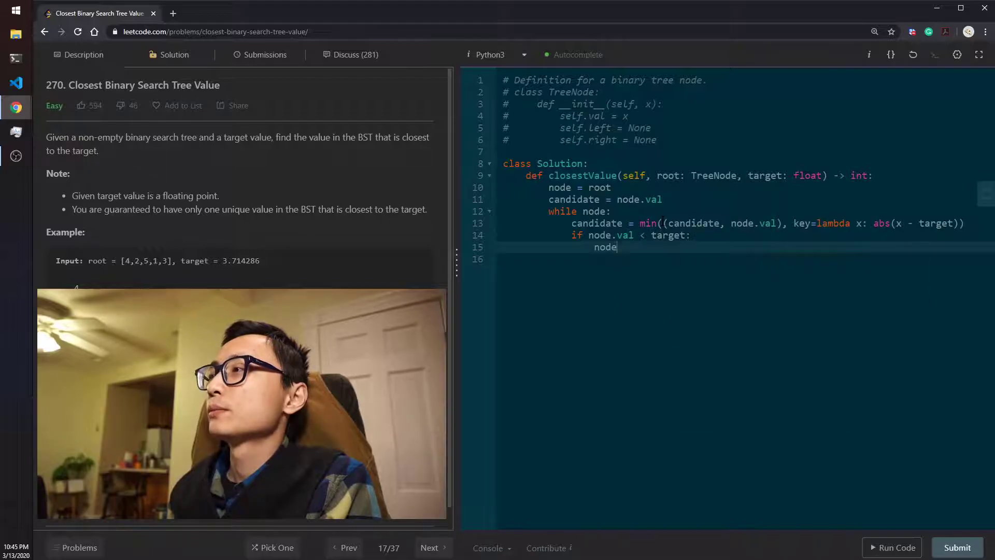
text(= node.right)
click(746, 259)
text(eli)
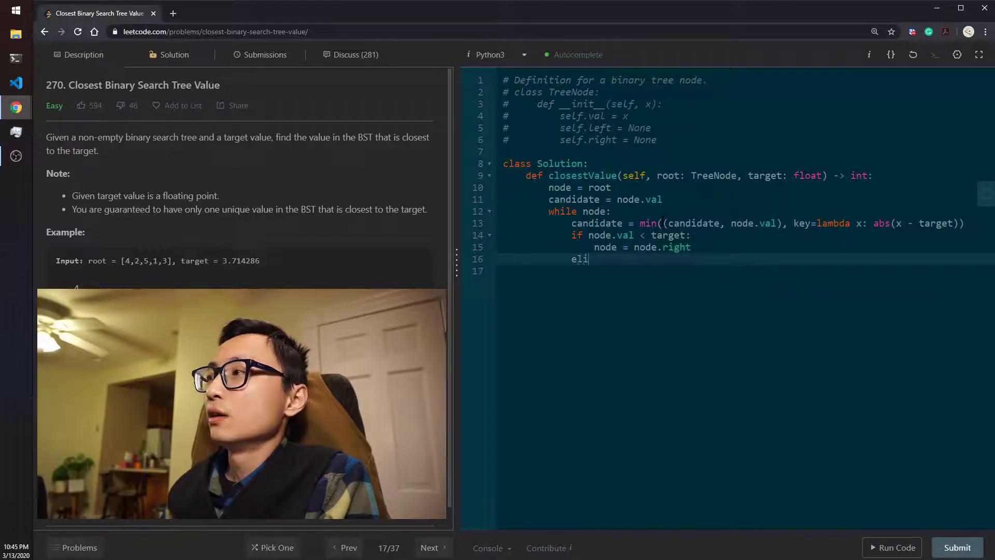
Step: Add elif node.val > target: moving node to node.left, then an else: branch
text(f node)
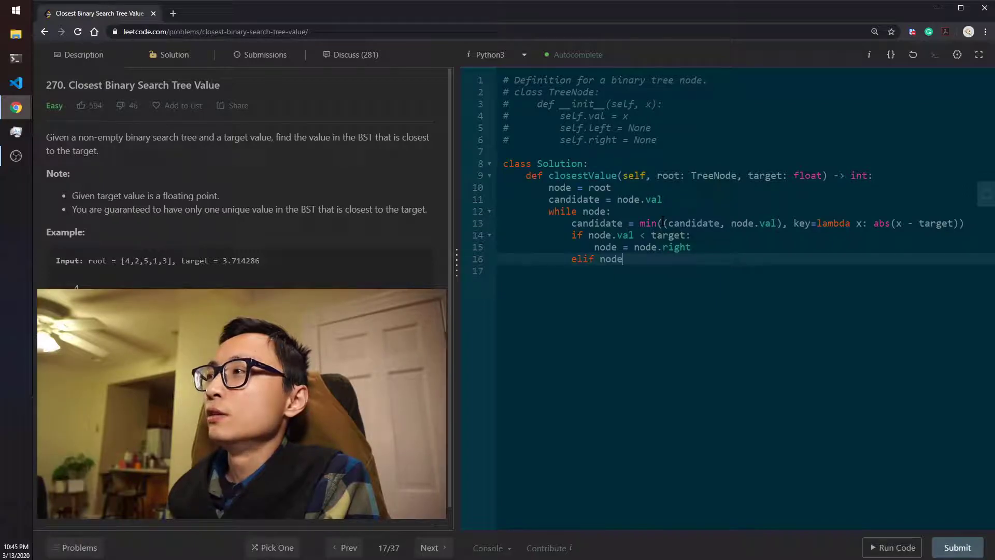
text(.val >)
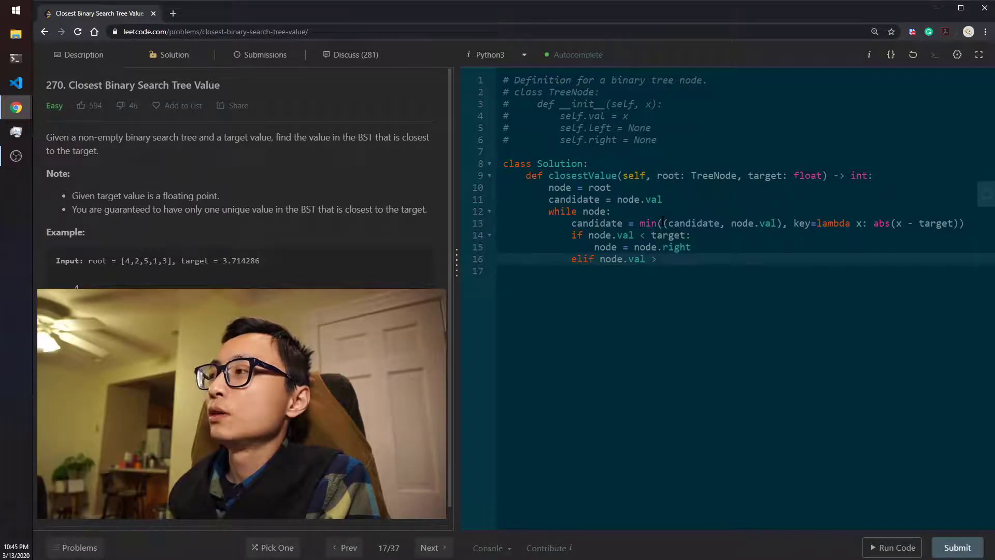
key(Backspace)
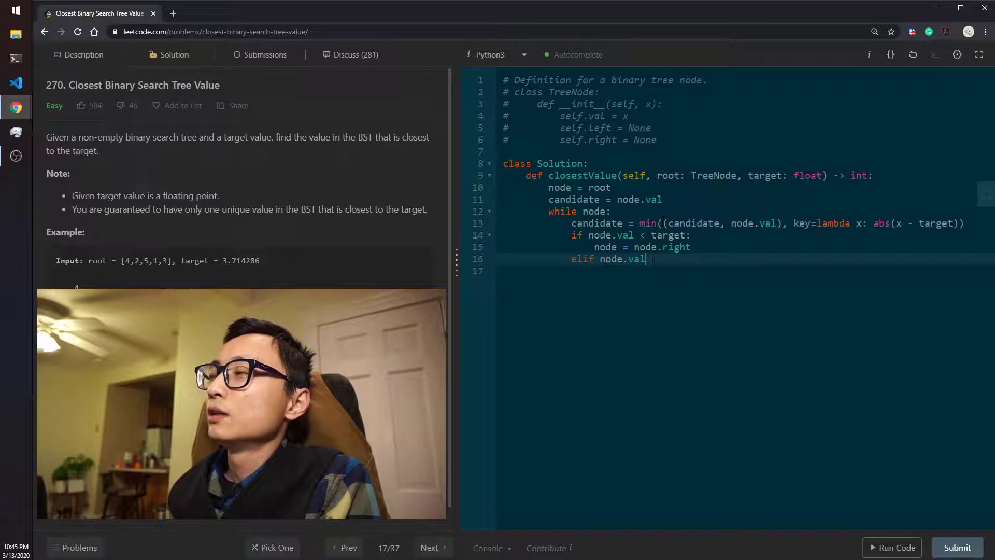
text(>)
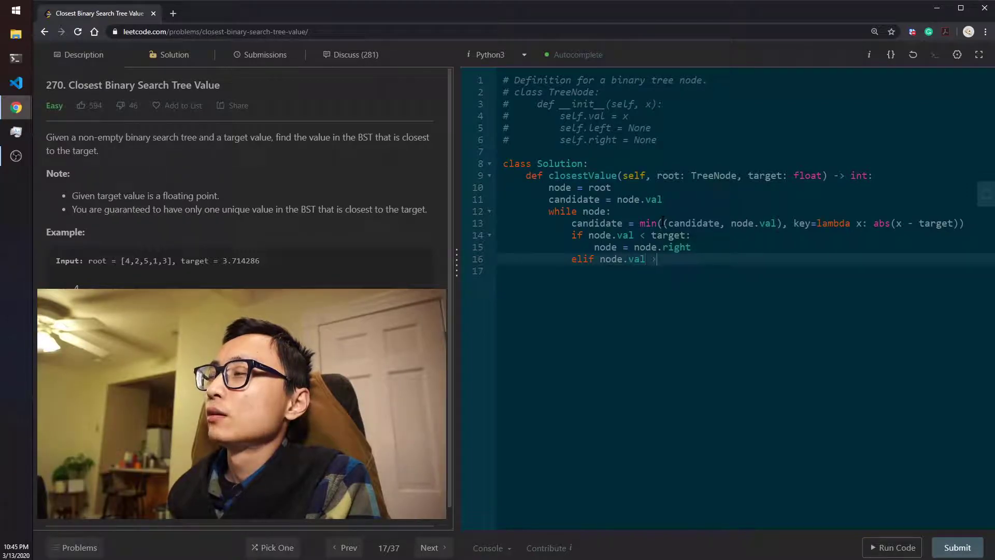
text(= target:)
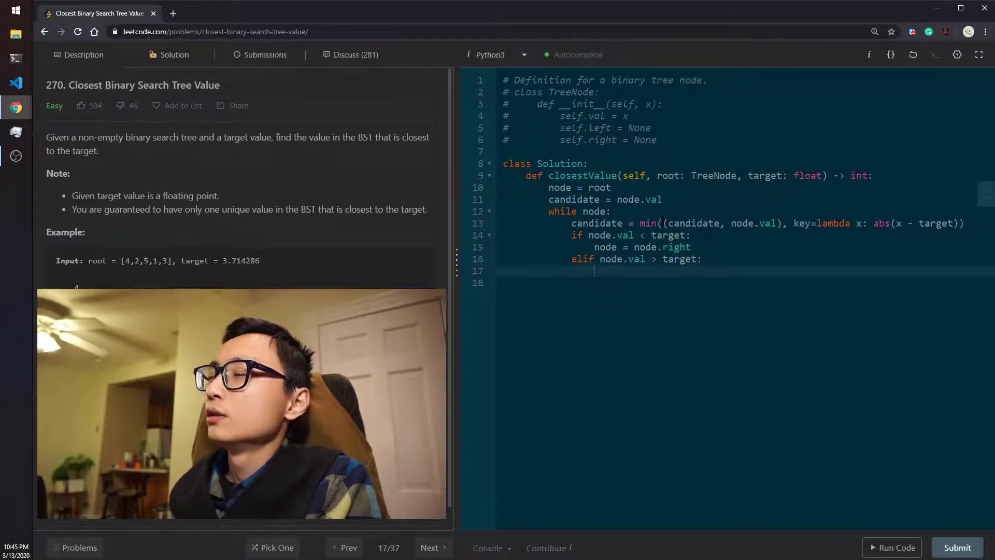
text(node = node)
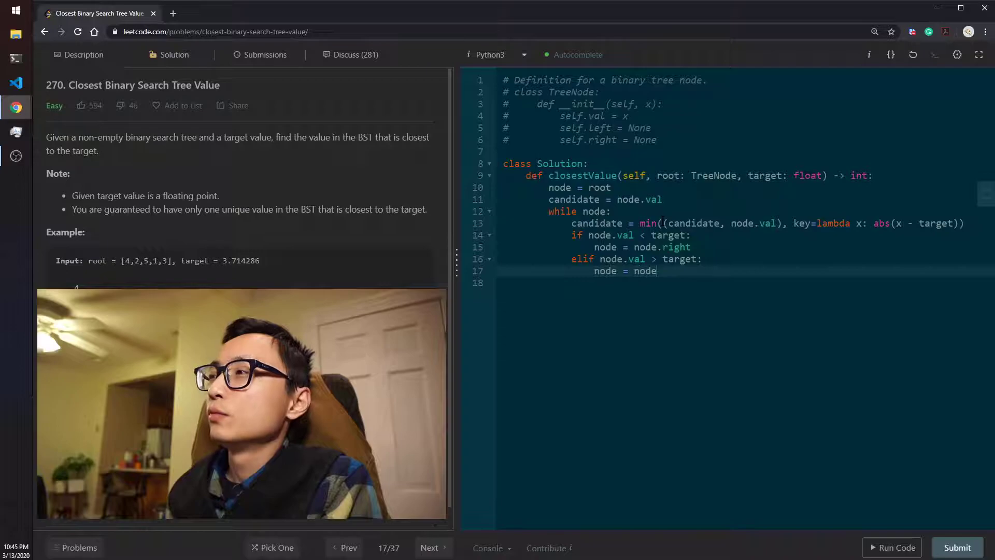
text(.left)
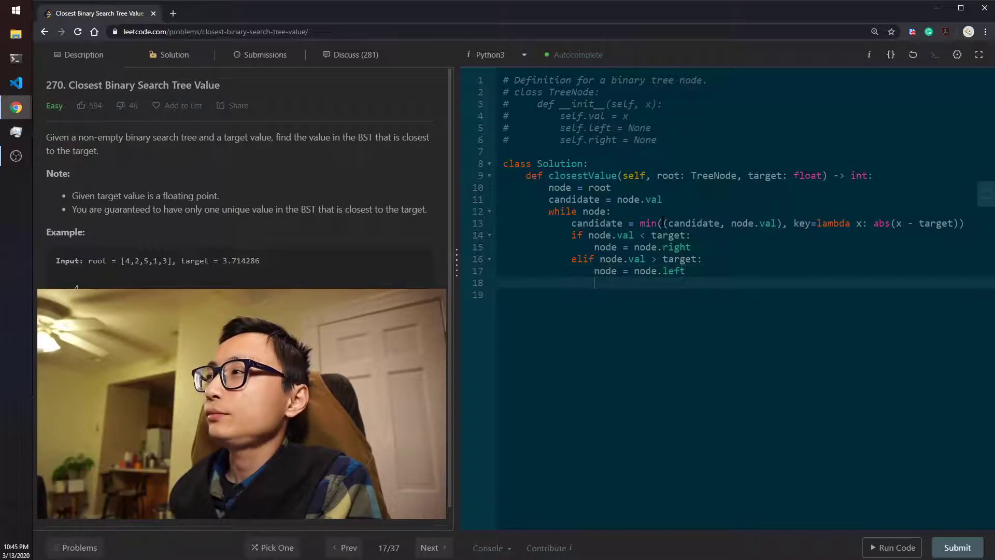
text(else:)
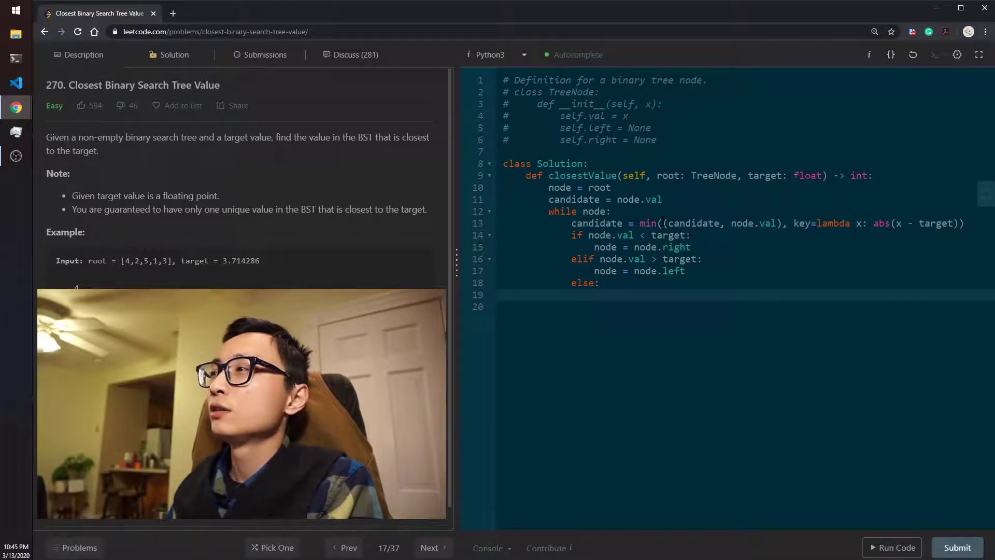
Step: Return node.val in the else branch and candidate after the loop, then submit
text(return node.val)
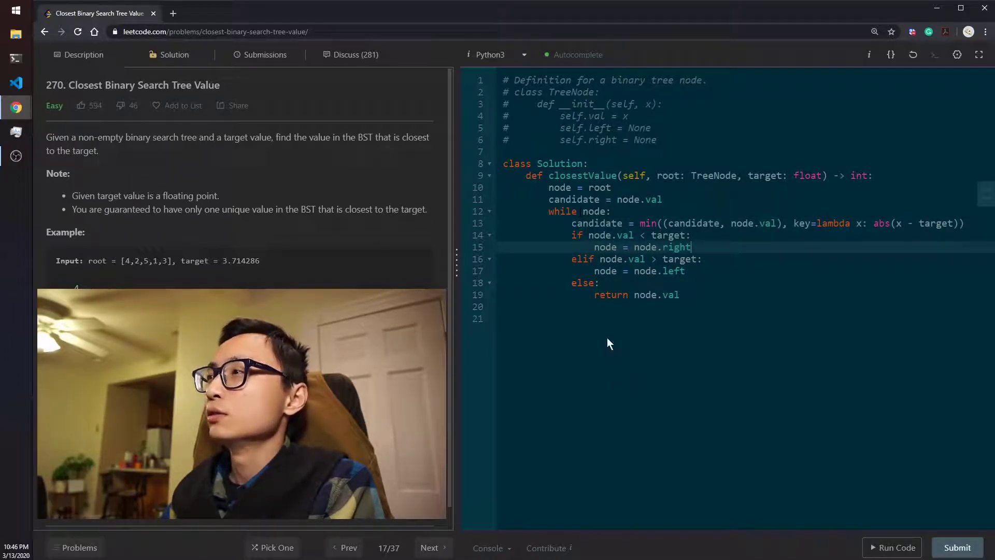
text(re)
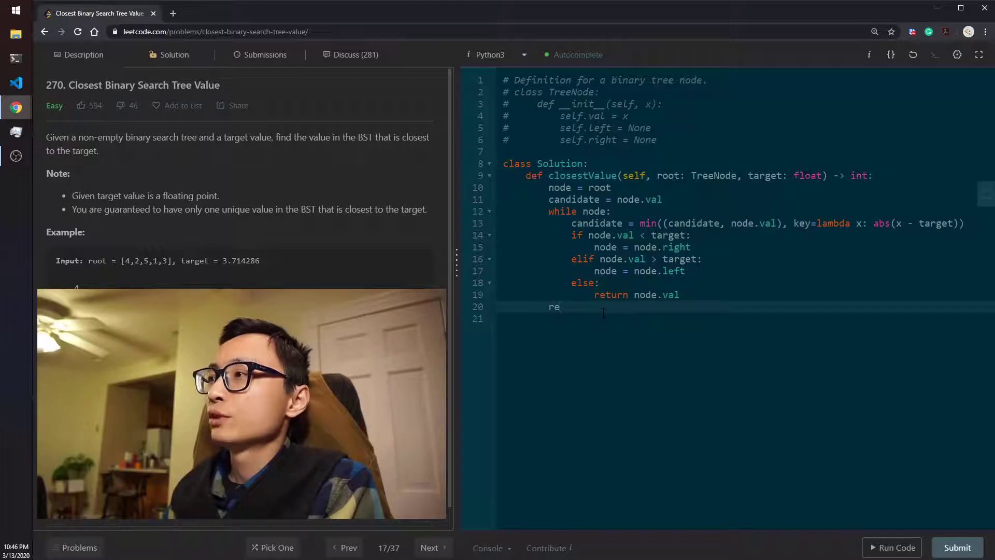
text(turn ca)
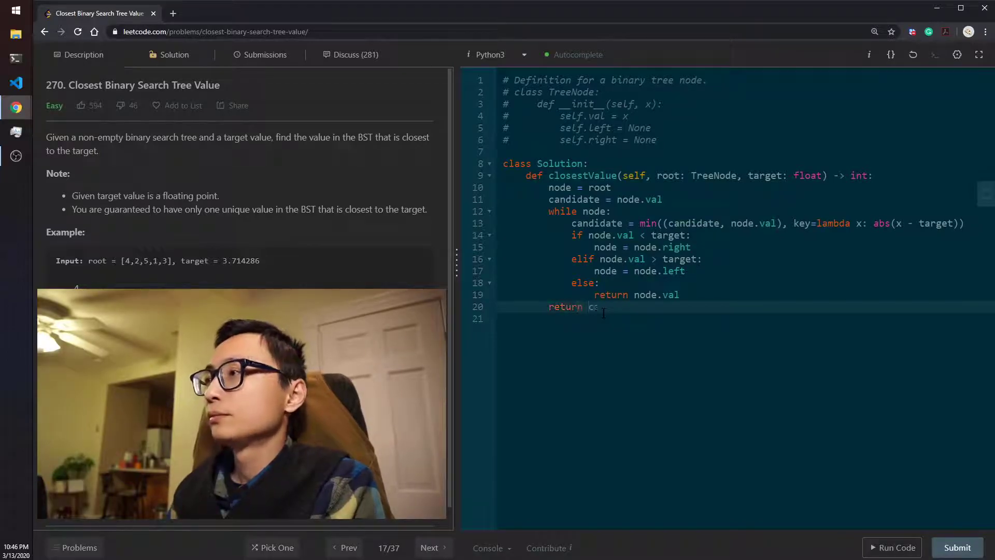
text(ndidate)
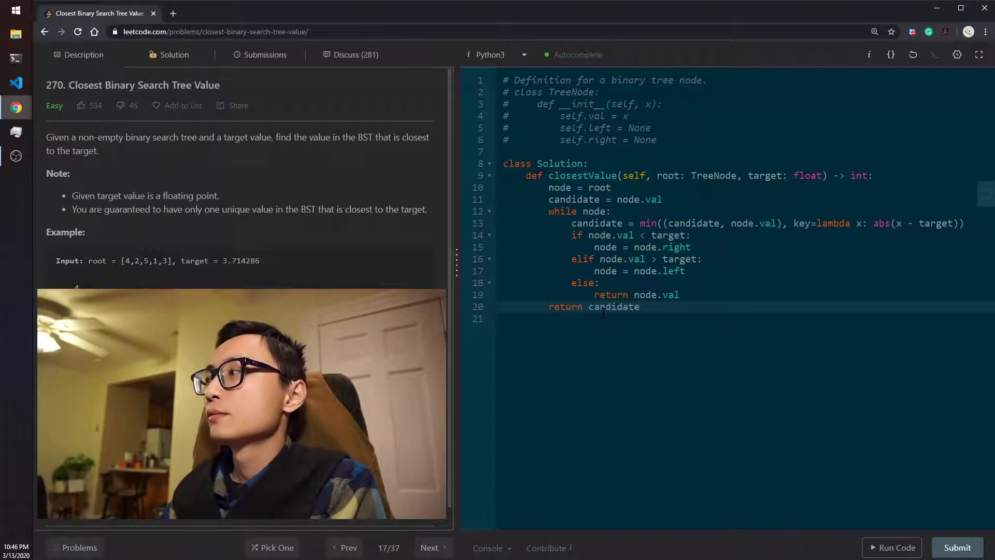
click(675, 388)
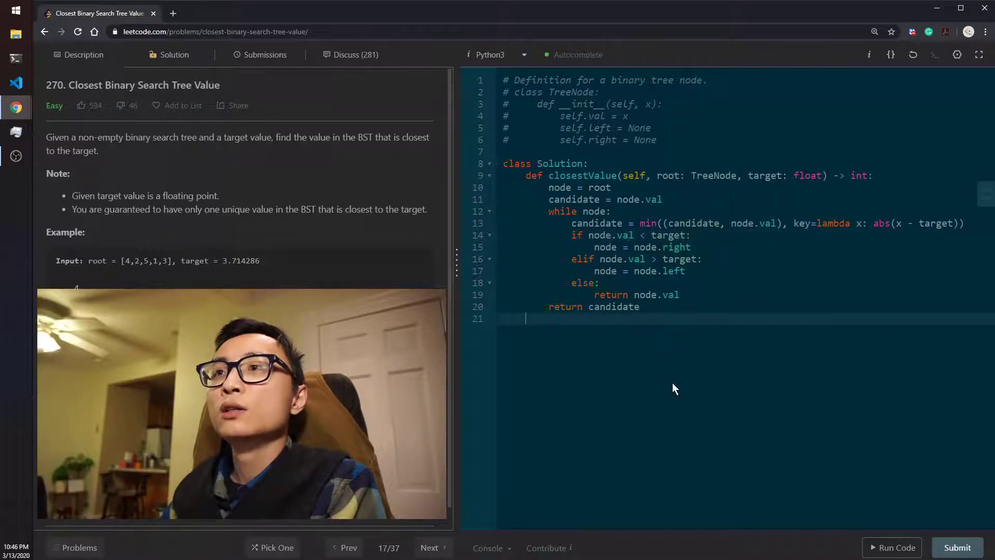
click(958, 547)
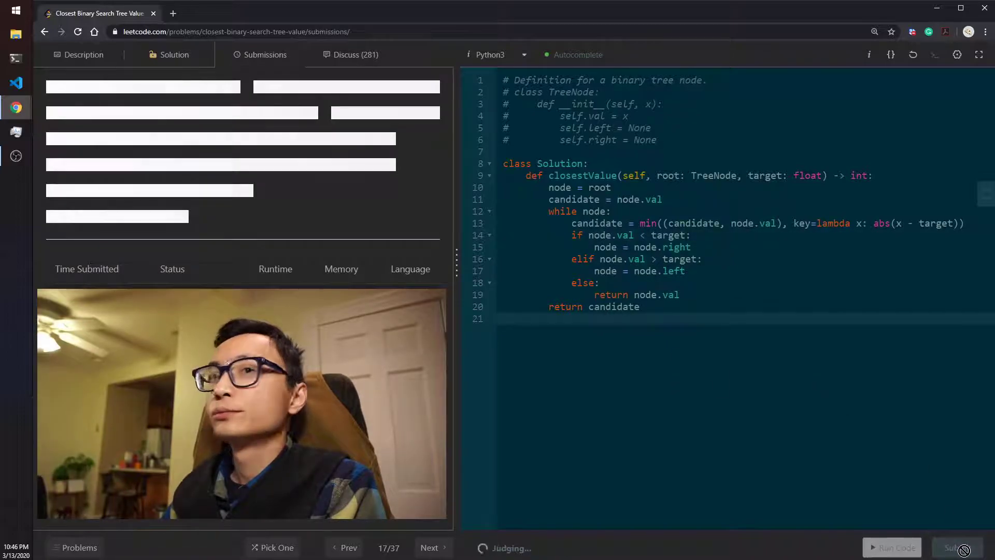
Step: Wait for judging and view the accepted Success result with runtime and memory stats
click(957, 548)
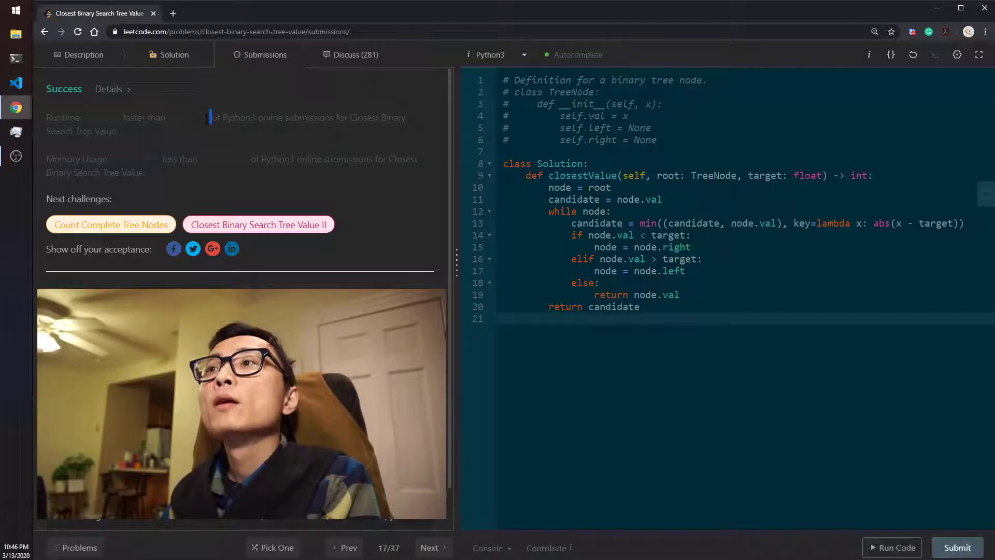
double_click(277, 159)
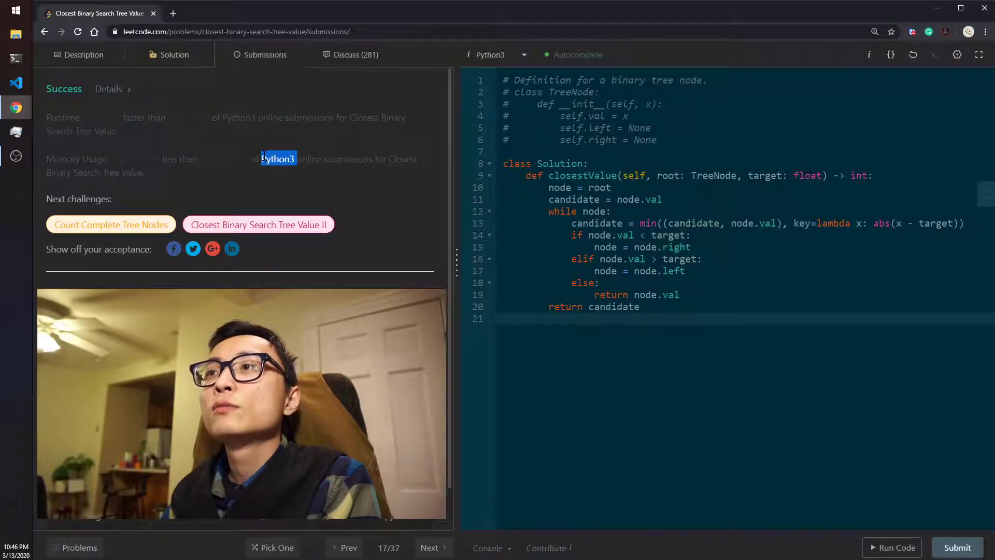